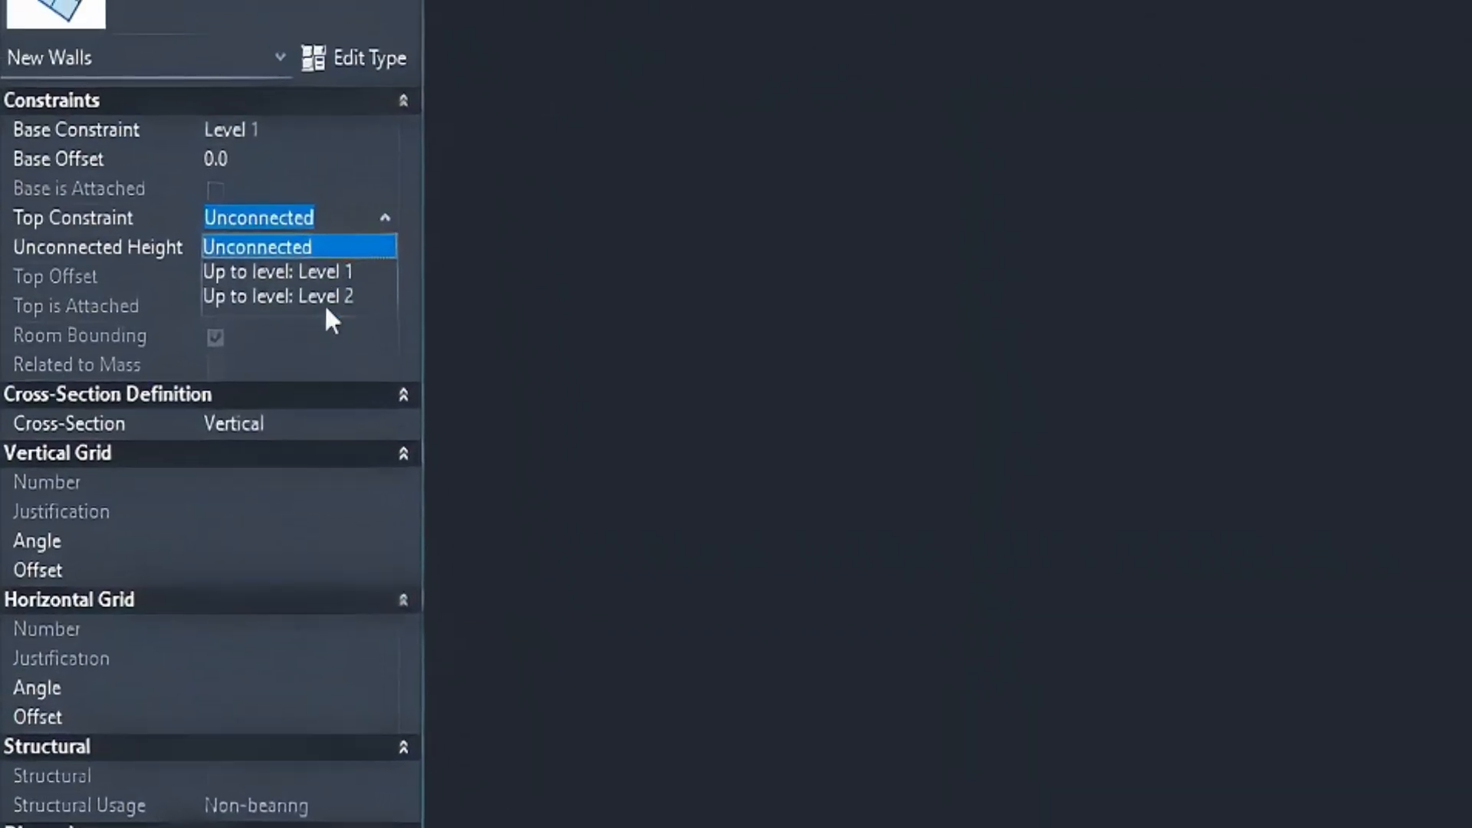
# Draw a 1000 mm curtain wall on Level 1 constrained up to Level 2
pyautogui.click(278, 297)
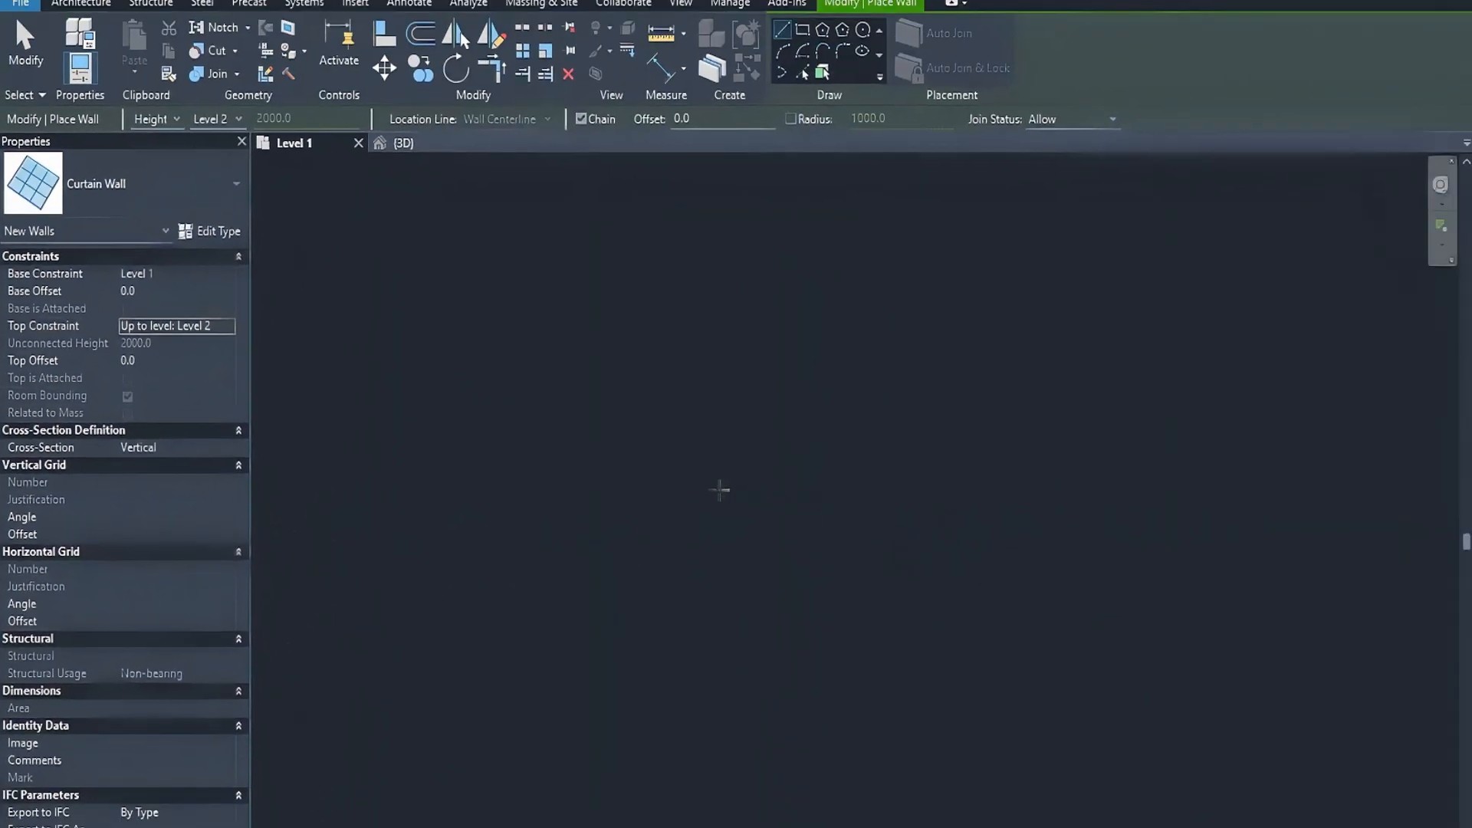
pyautogui.moveTo(706, 488); pyautogui.dragTo(967, 488)
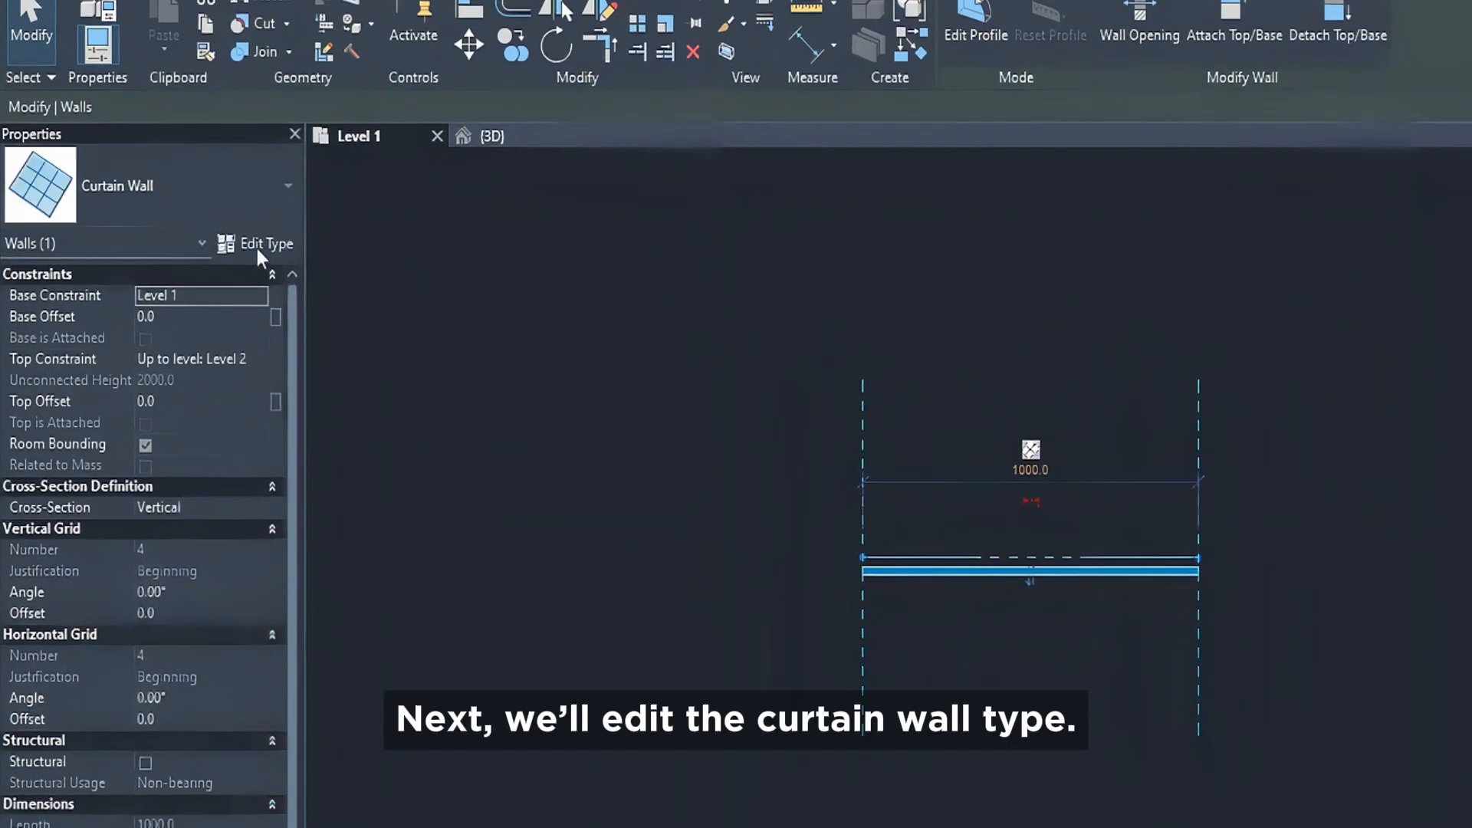
# Duplicate the curtain wall type as a new type named 'Wood Slat'
pyautogui.click(266, 244)
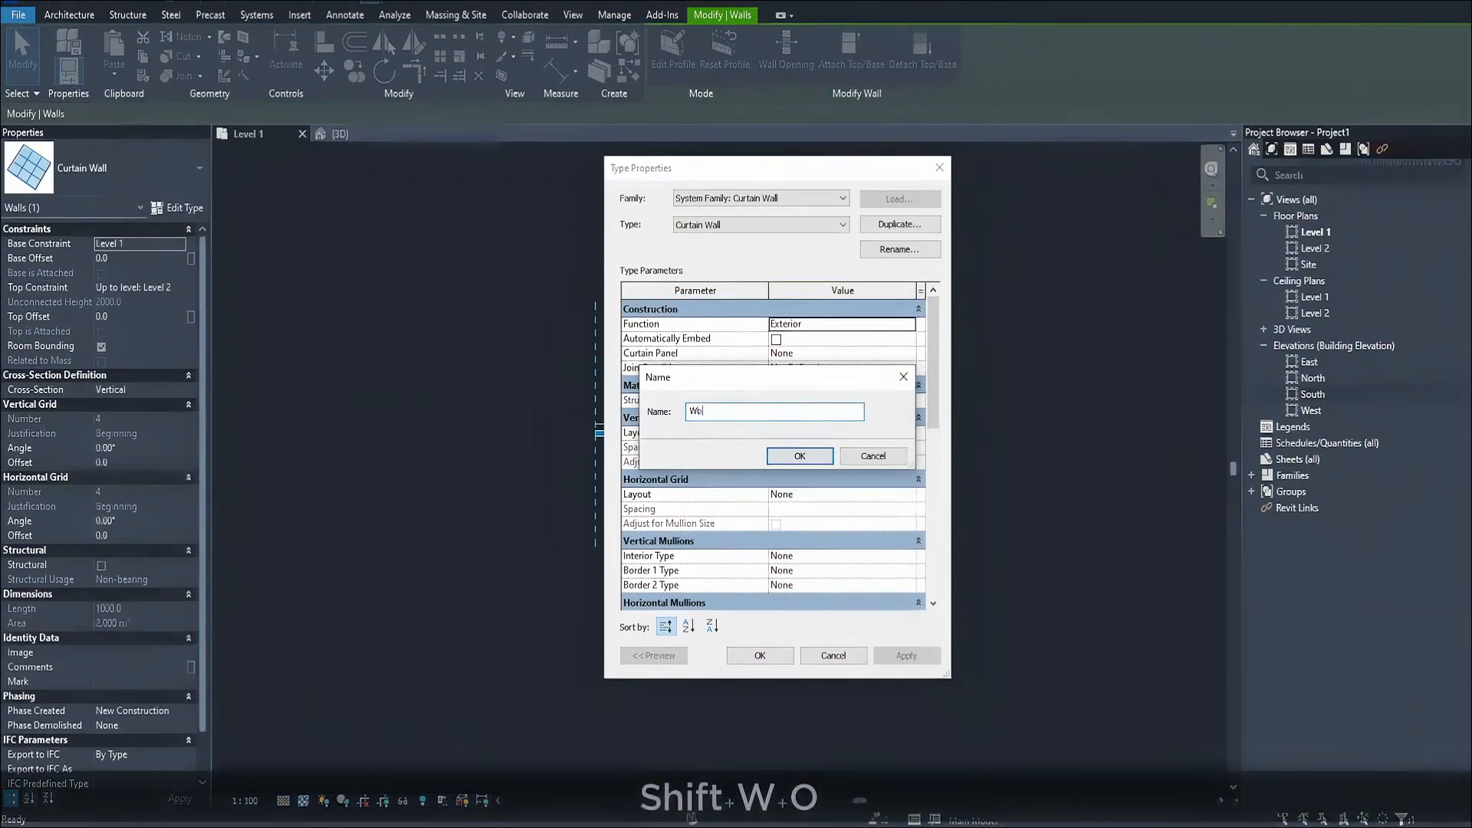
pyautogui.write('Wood Slat')
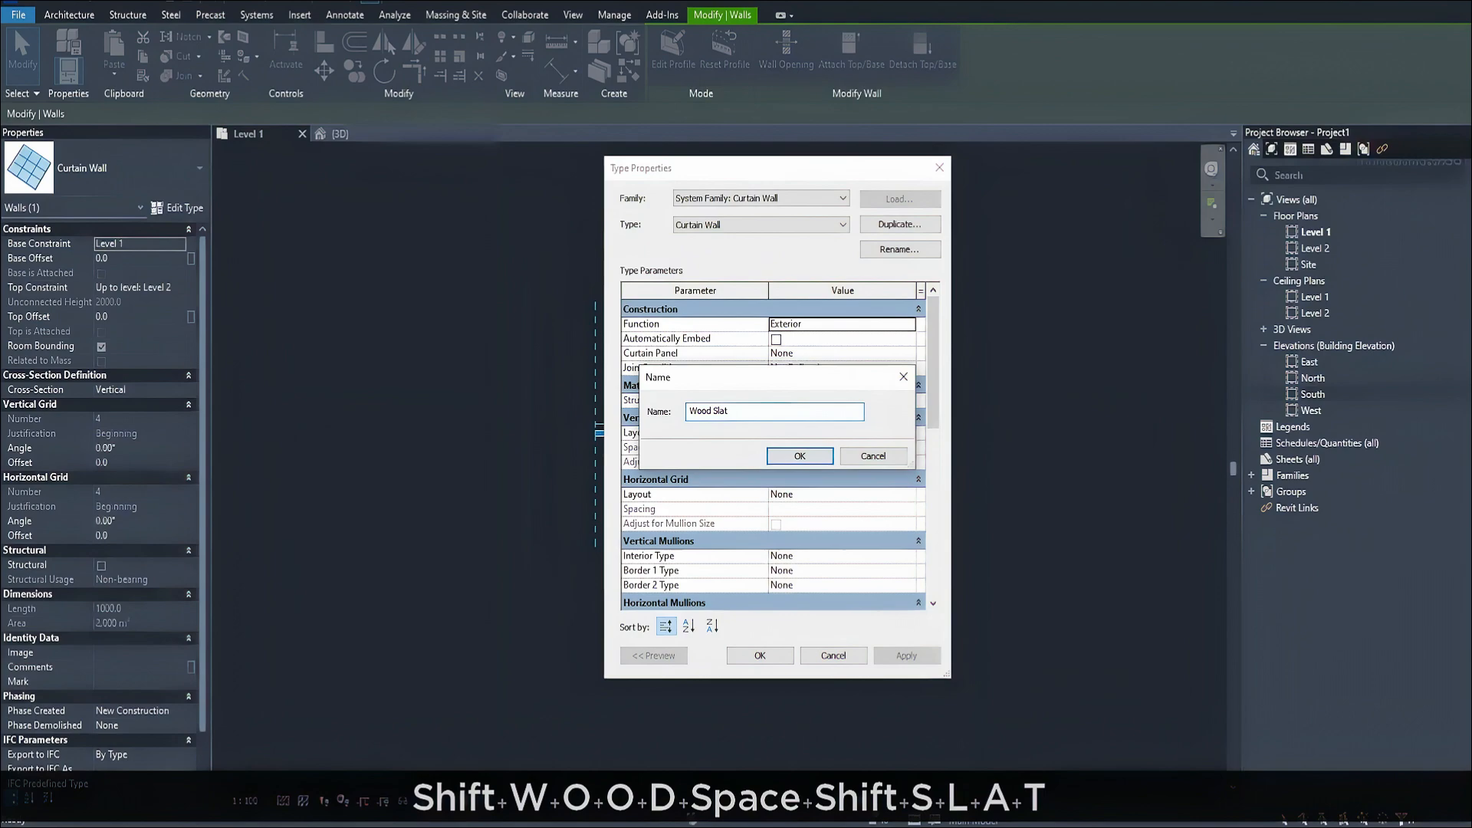
pyautogui.click(799, 455)
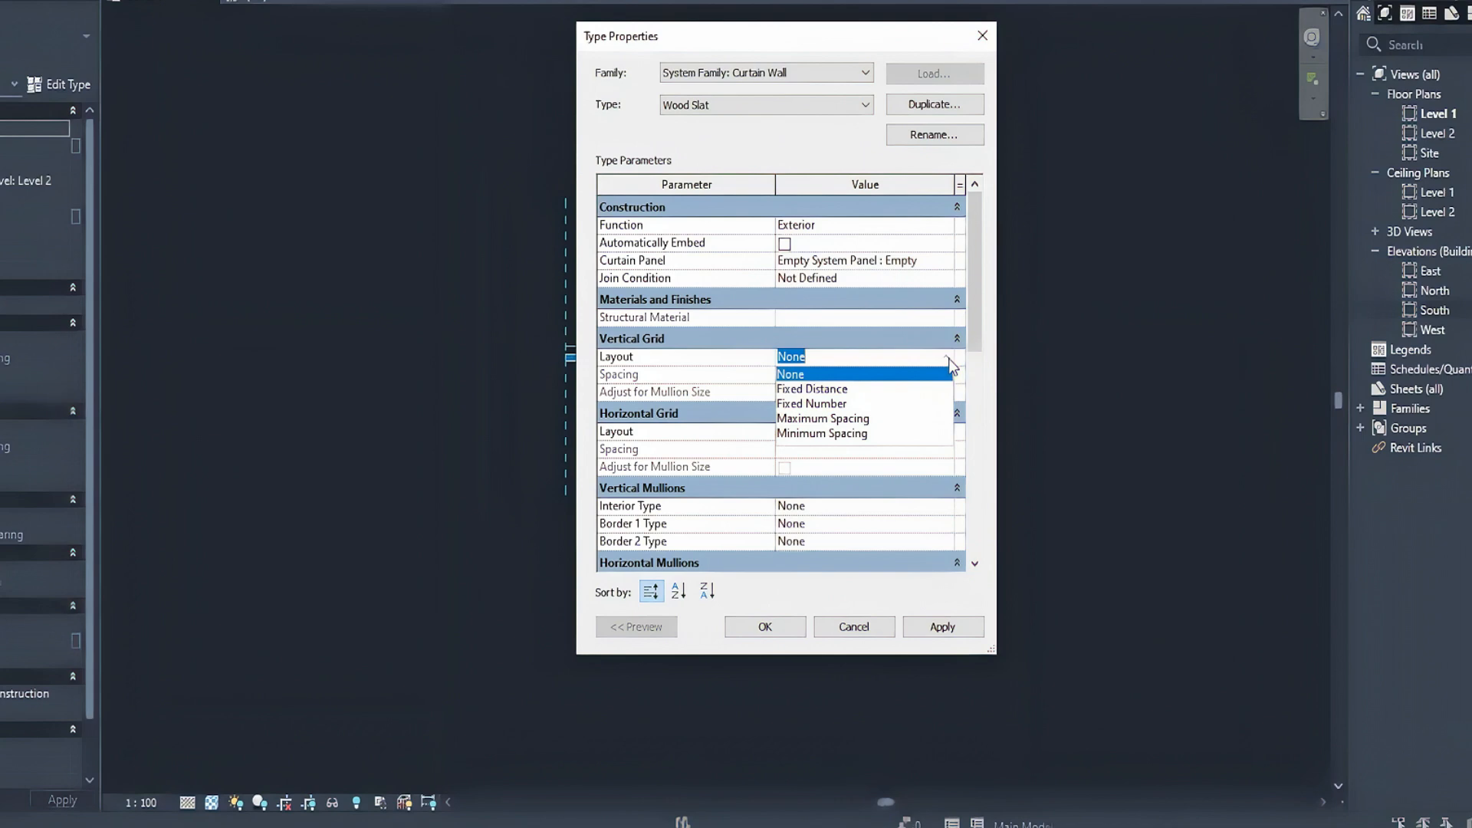
# Give Wood Slat a Fixed Distance vertical grid at 60 mm with Rectangular Mullion : 30mm Square interior mullions
pyautogui.click(811, 388)
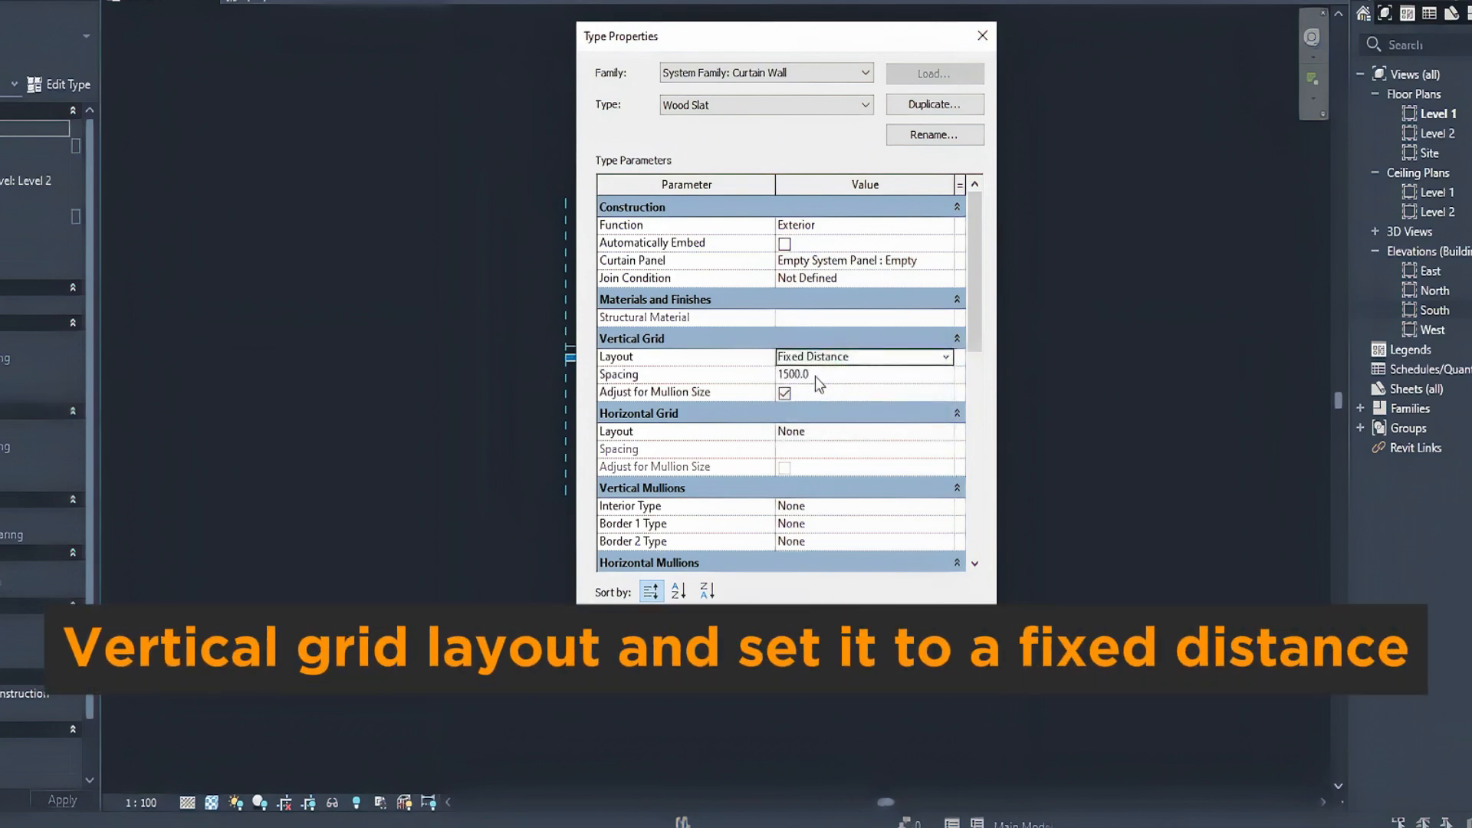
pyautogui.click(809, 374)
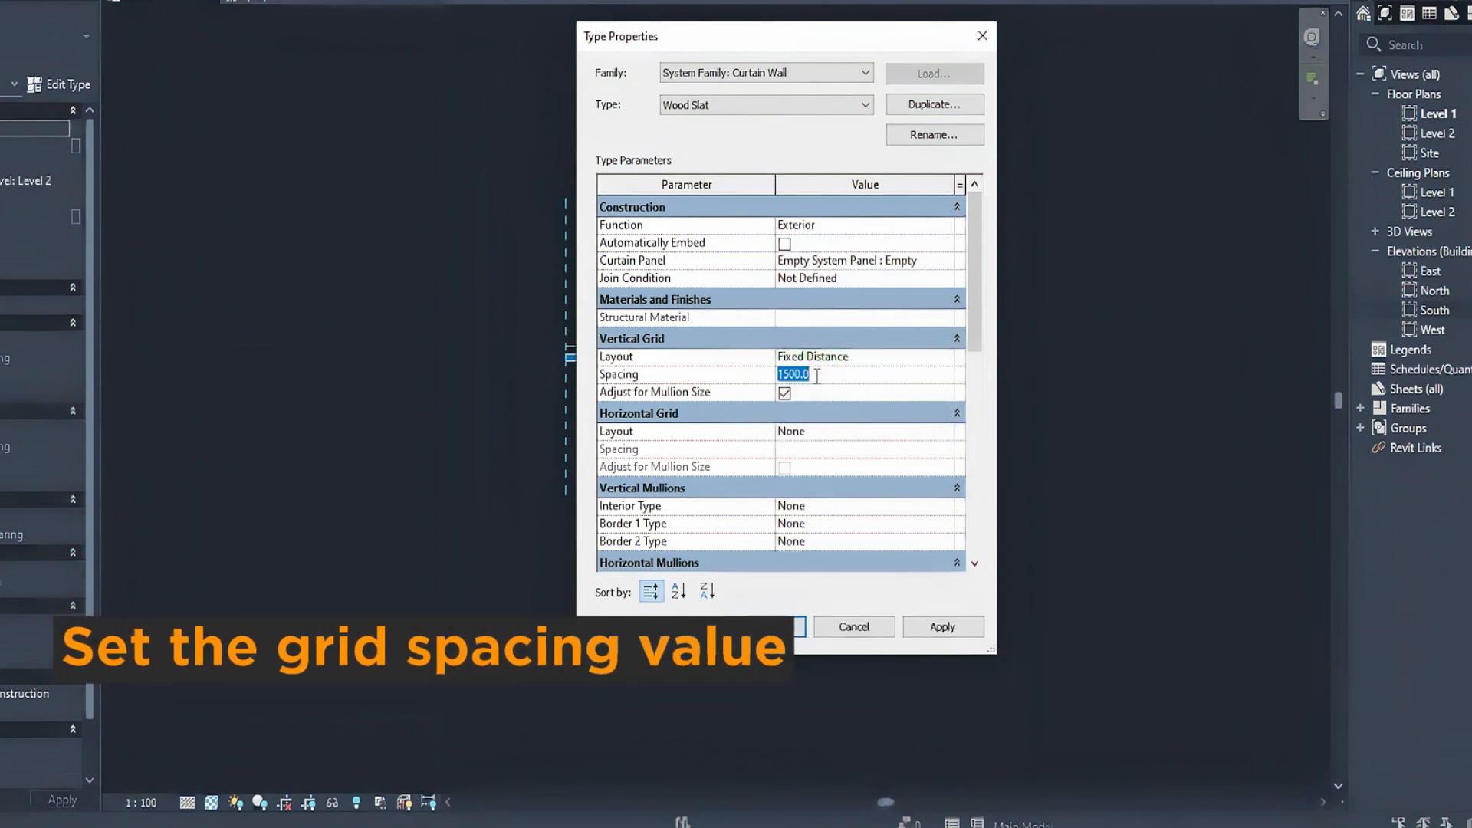
pyautogui.write('60')
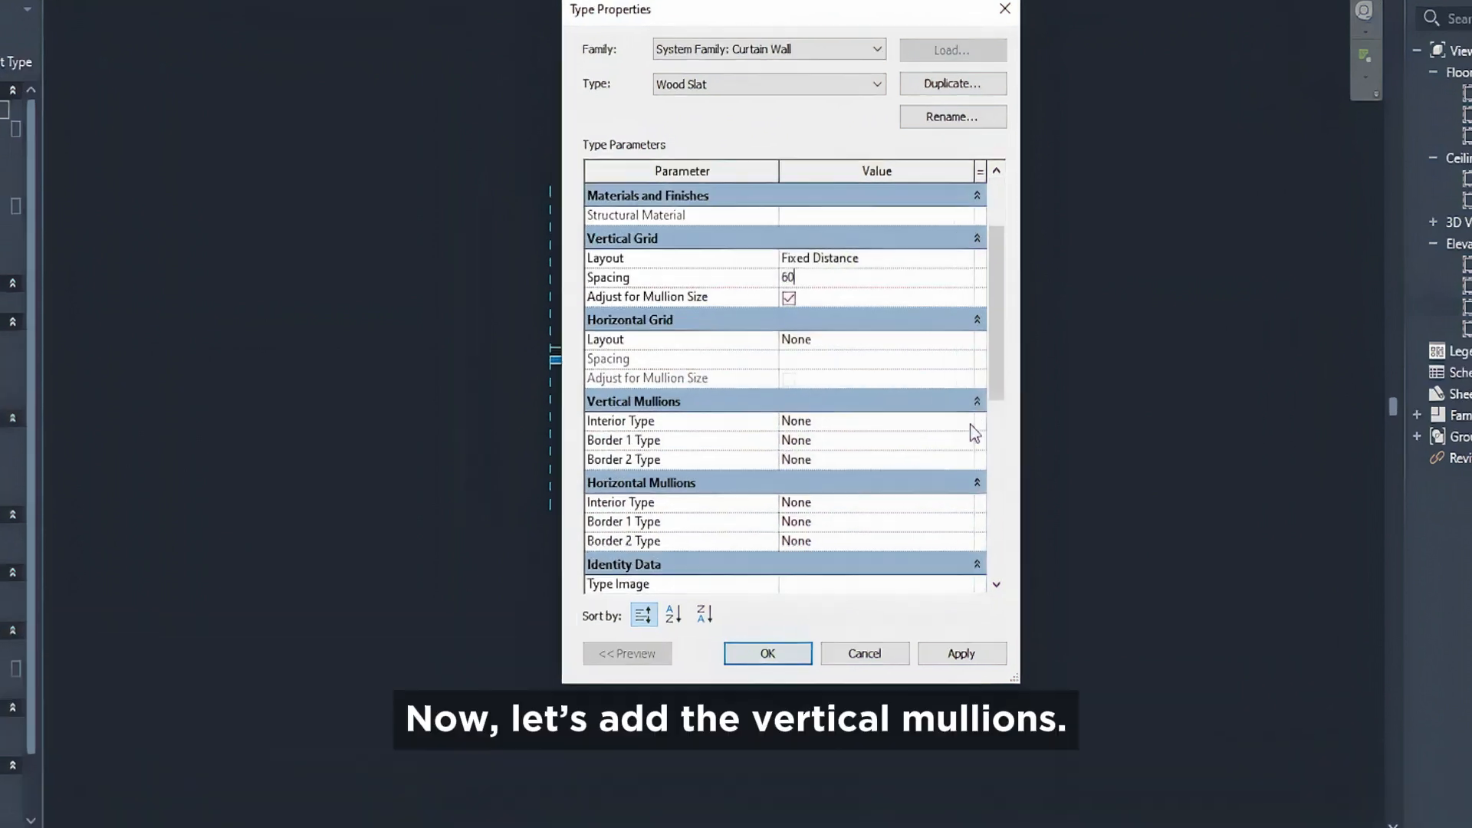
pyautogui.click(971, 421)
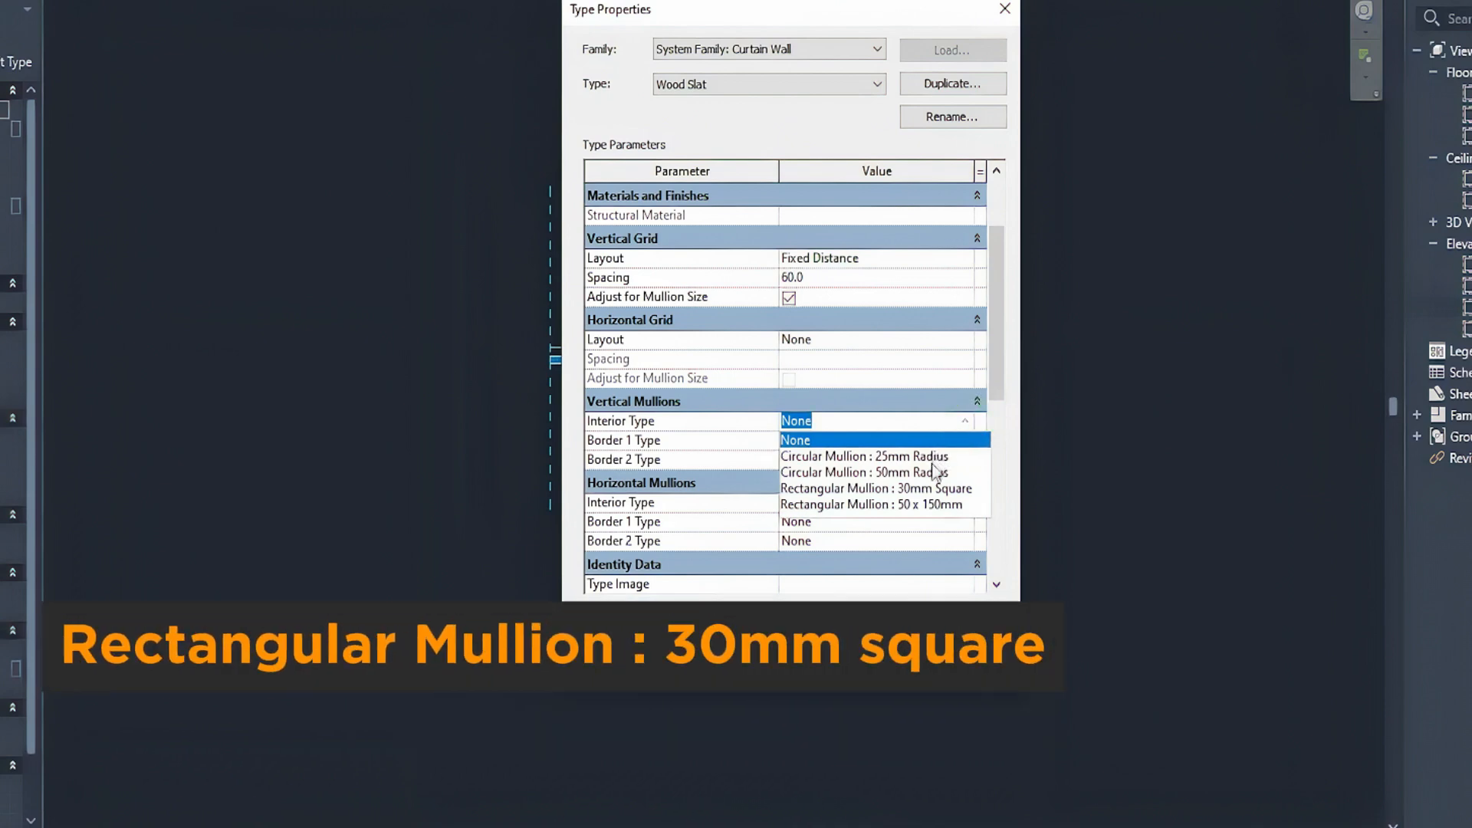
pyautogui.click(889, 488)
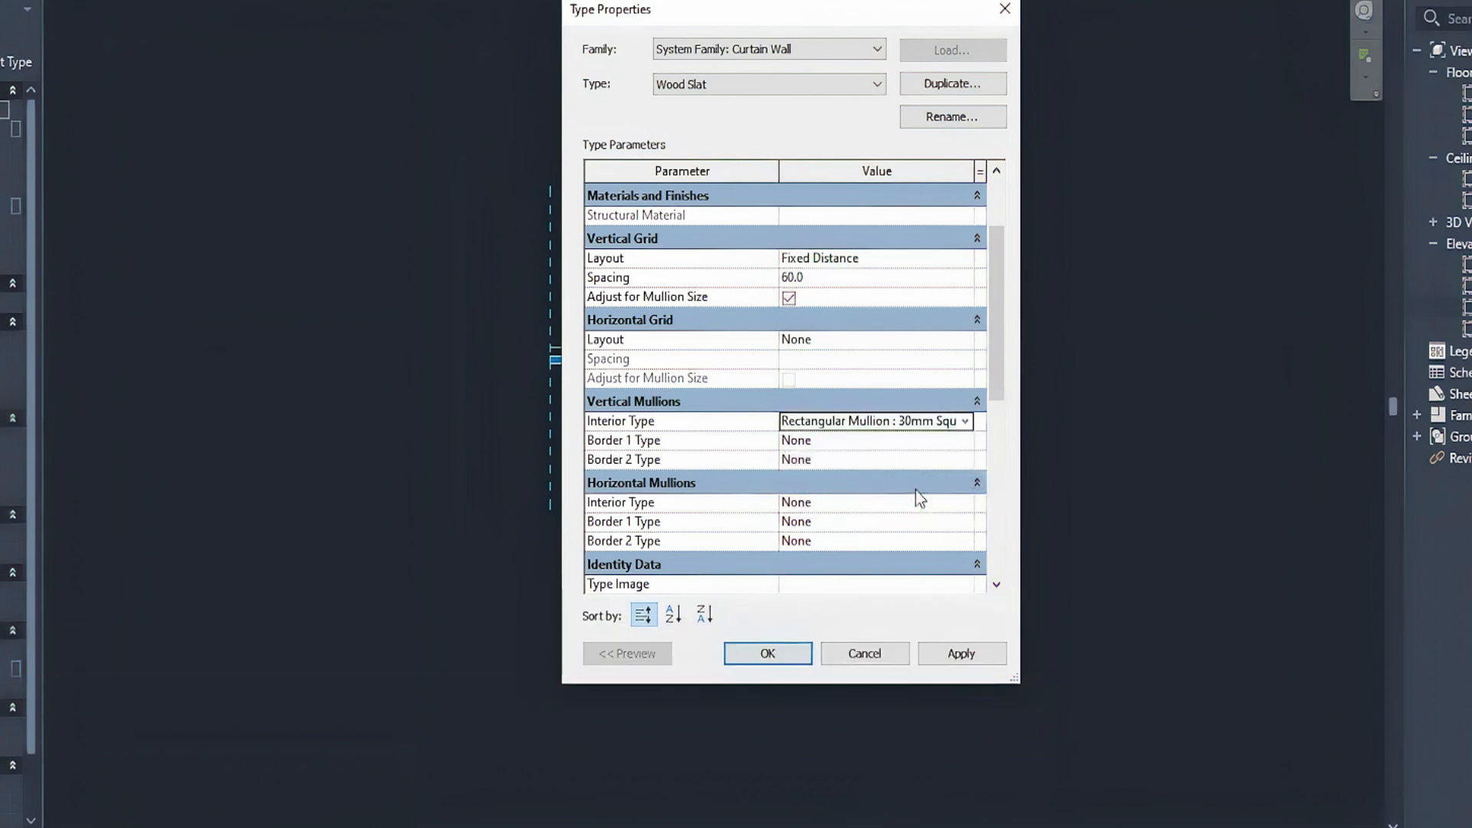
pyautogui.moveTo(882, 552)
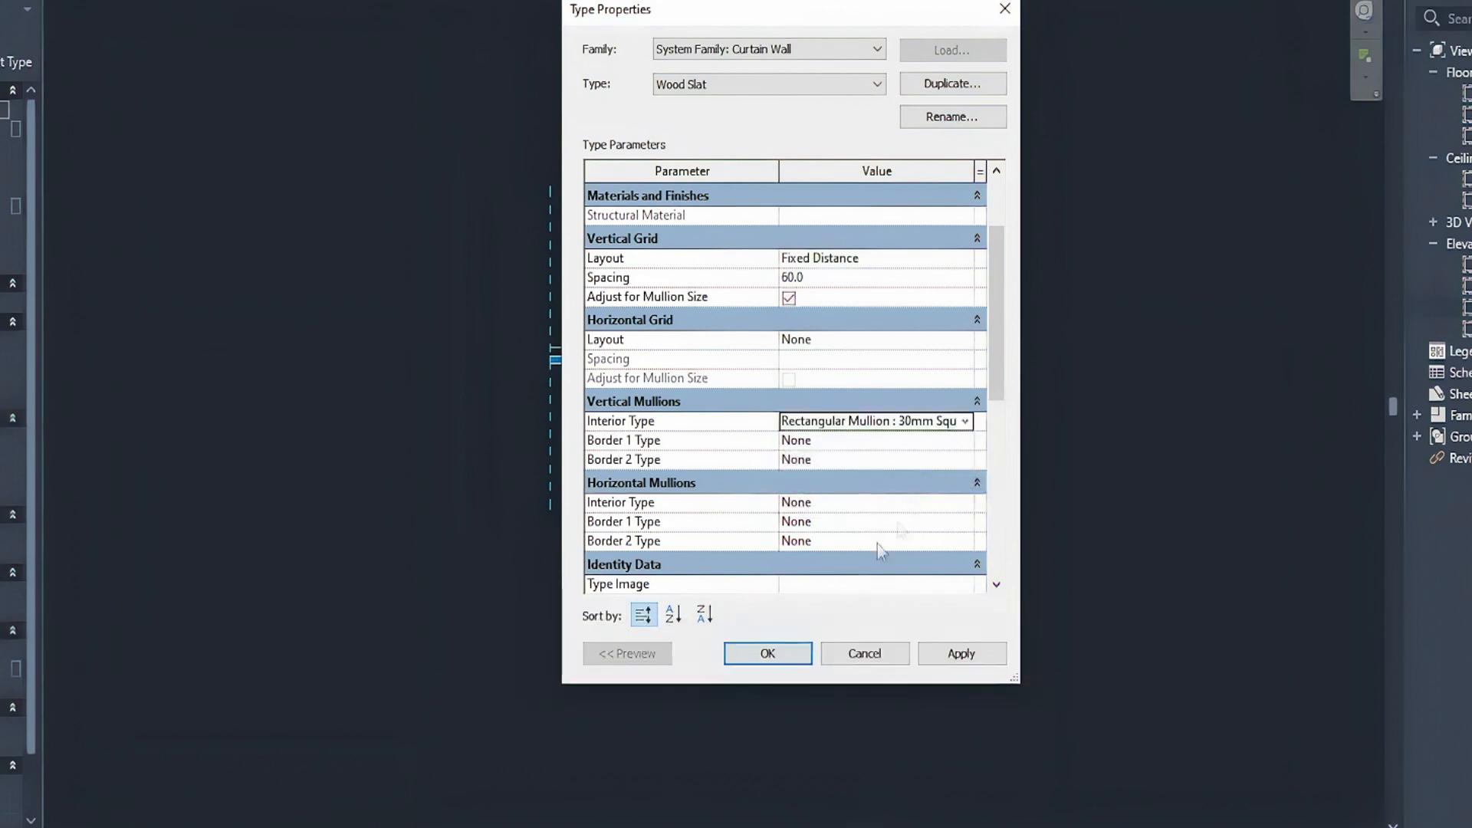
pyautogui.click(767, 653)
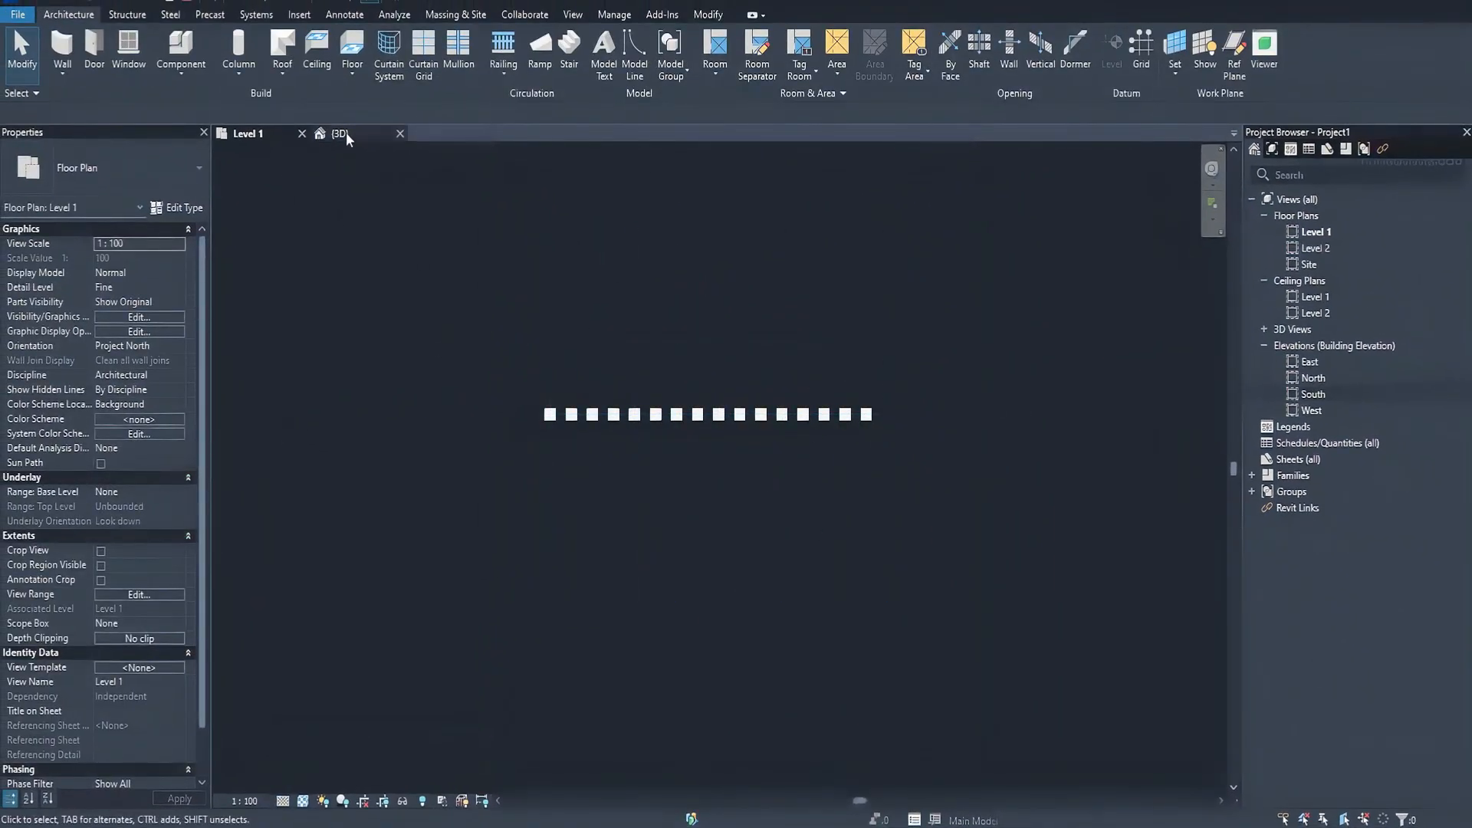
# Locate the 30mm Square type under Curtain Wall Mullions > Rectangular Mullion and bring up its actions
pyautogui.click(340, 133)
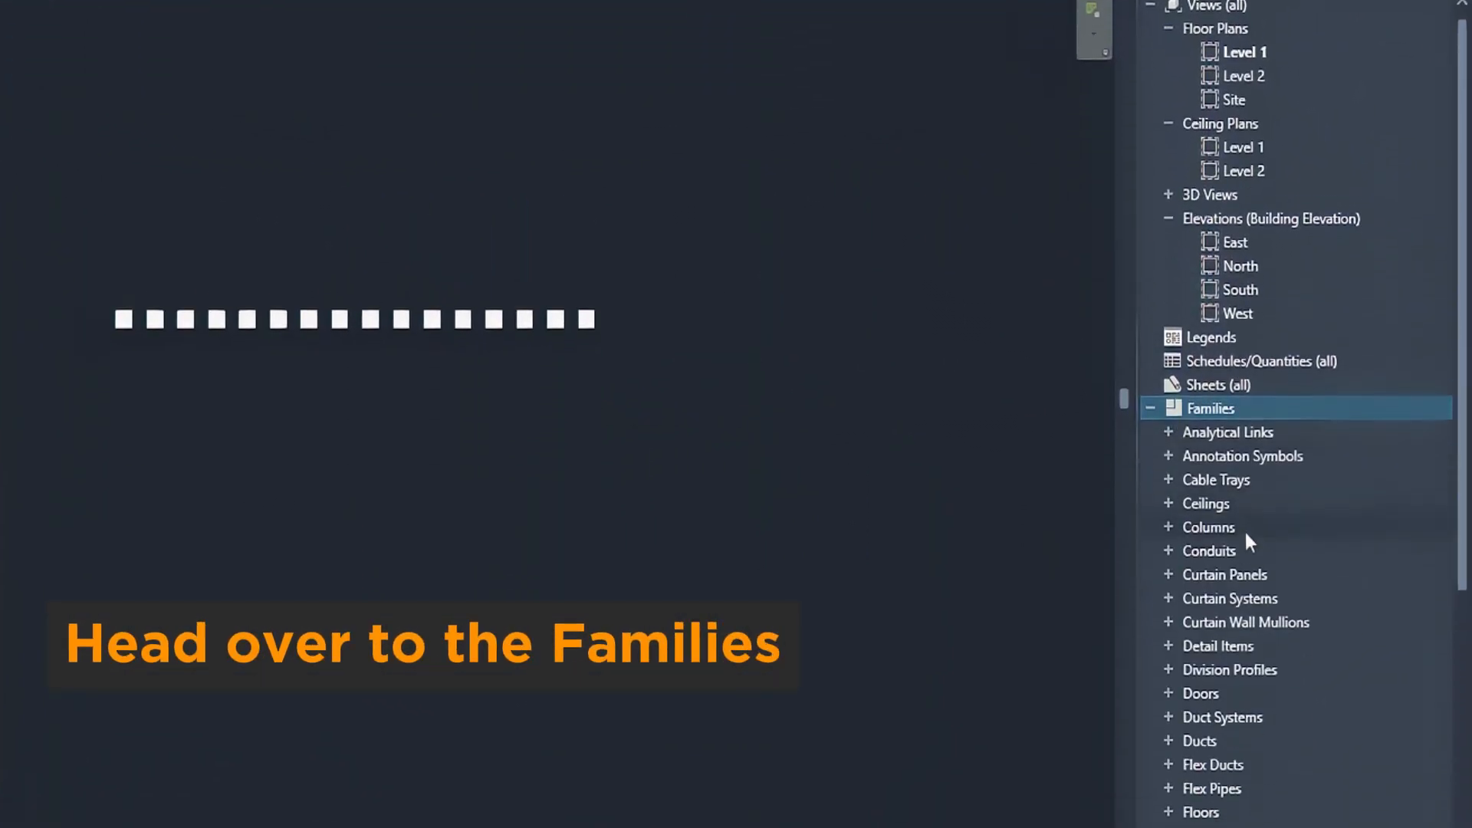
pyautogui.scroll(-3)
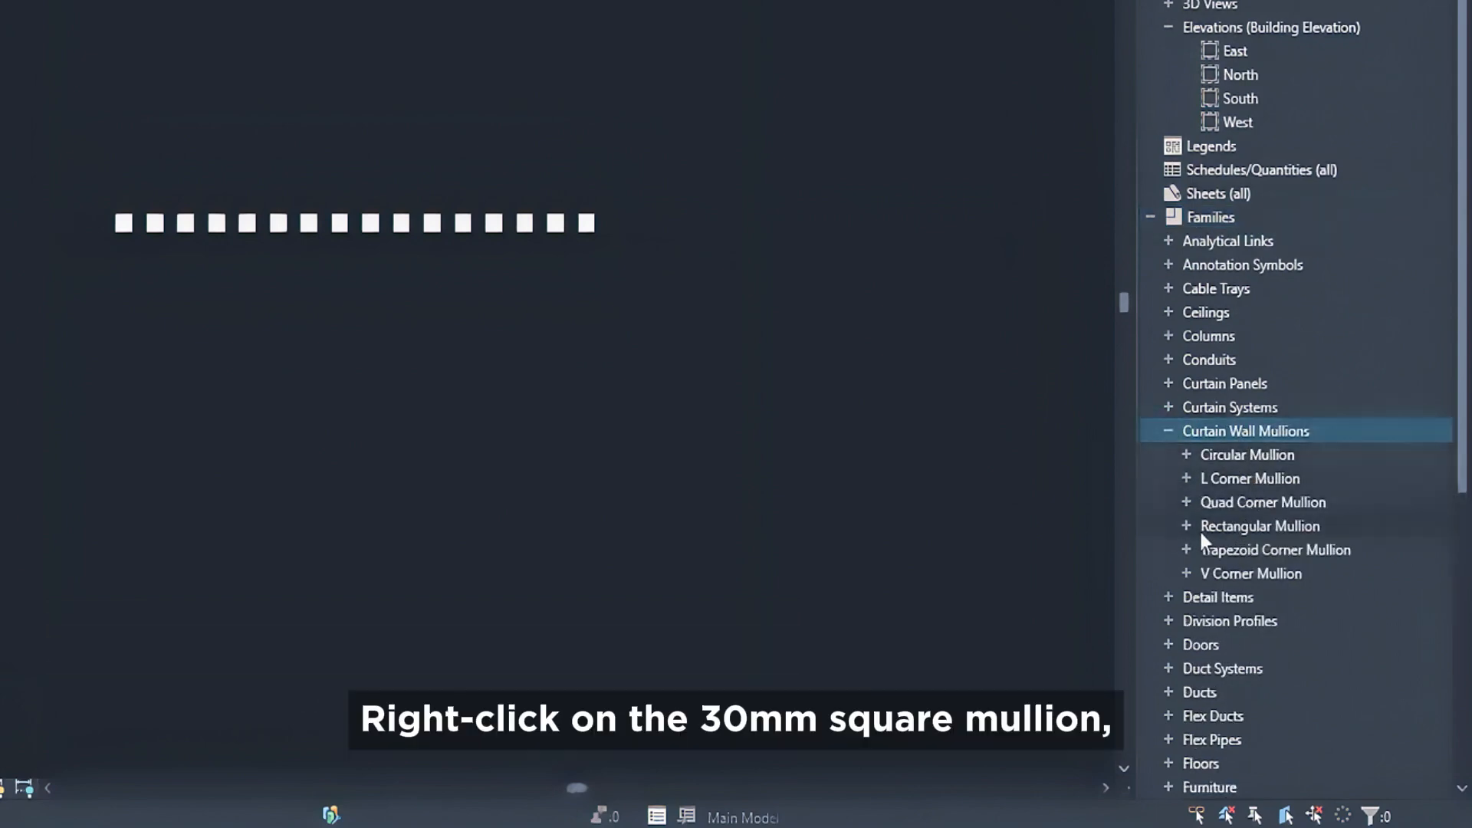
pyautogui.click(1186, 526)
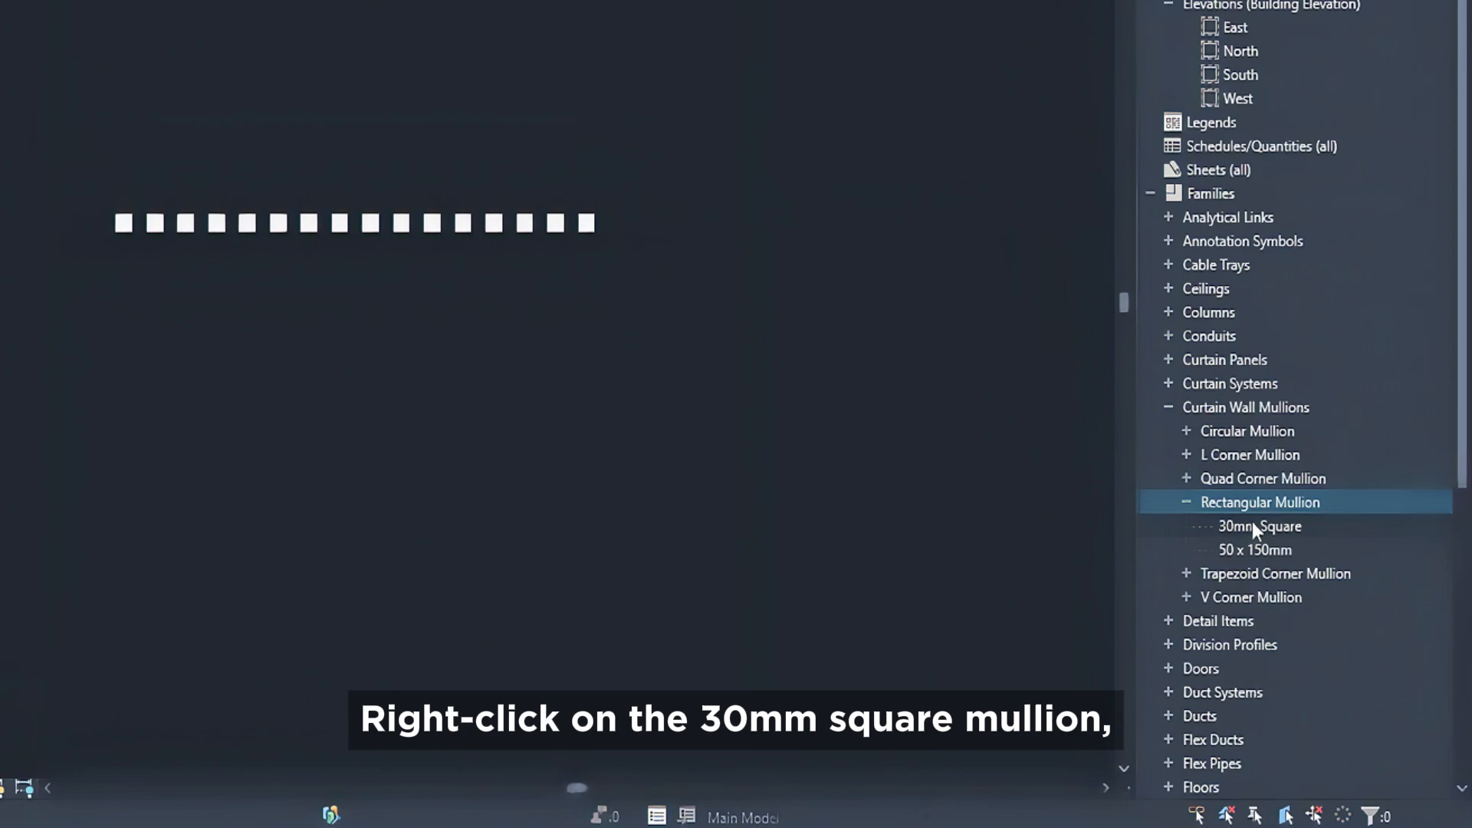
pyautogui.rightClick(1250, 527)
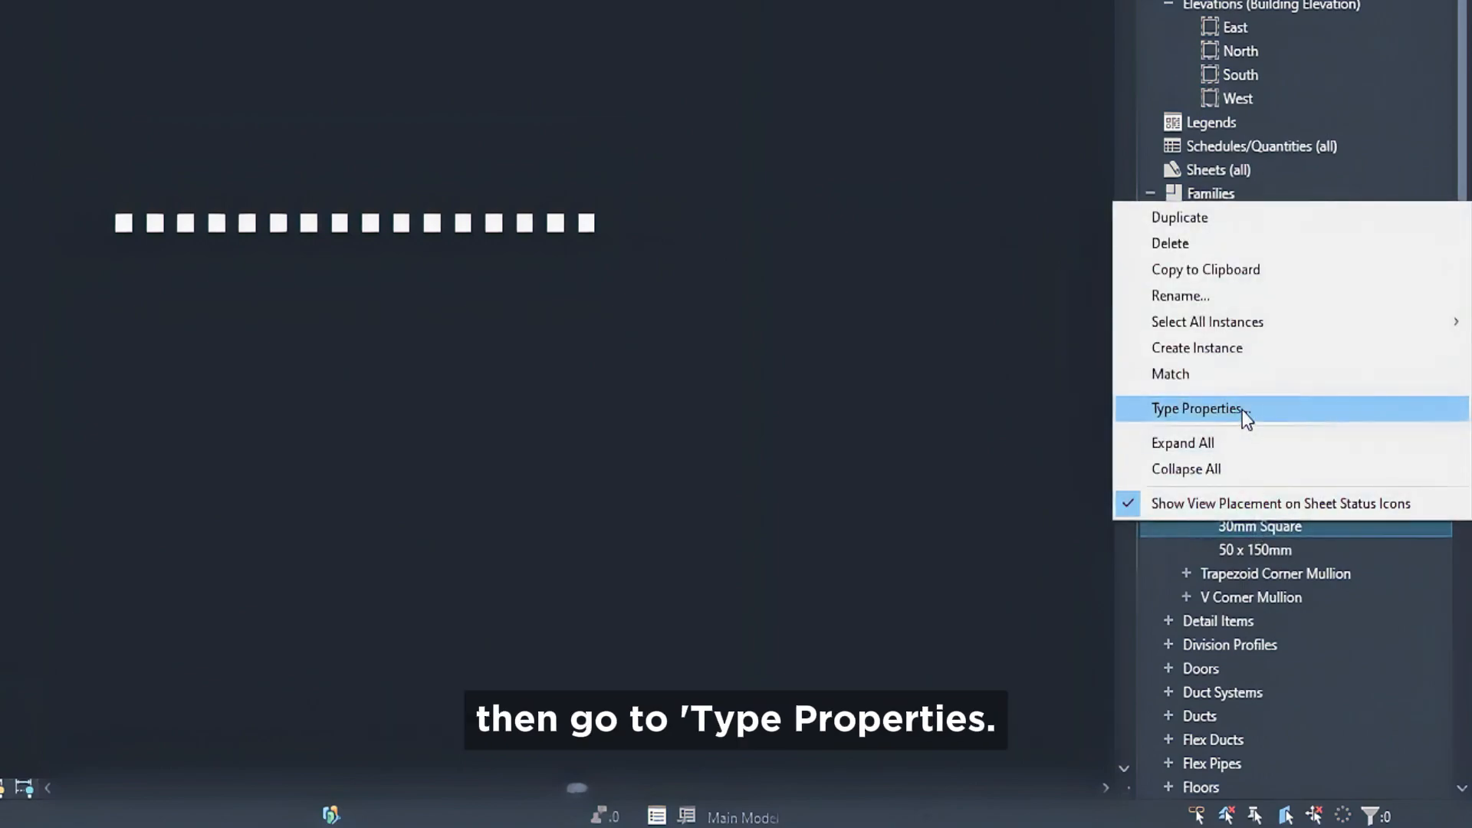
# Give the 30mm Square mullion a 15 mm offset and search the material library for 'wood'
pyautogui.click(1196, 408)
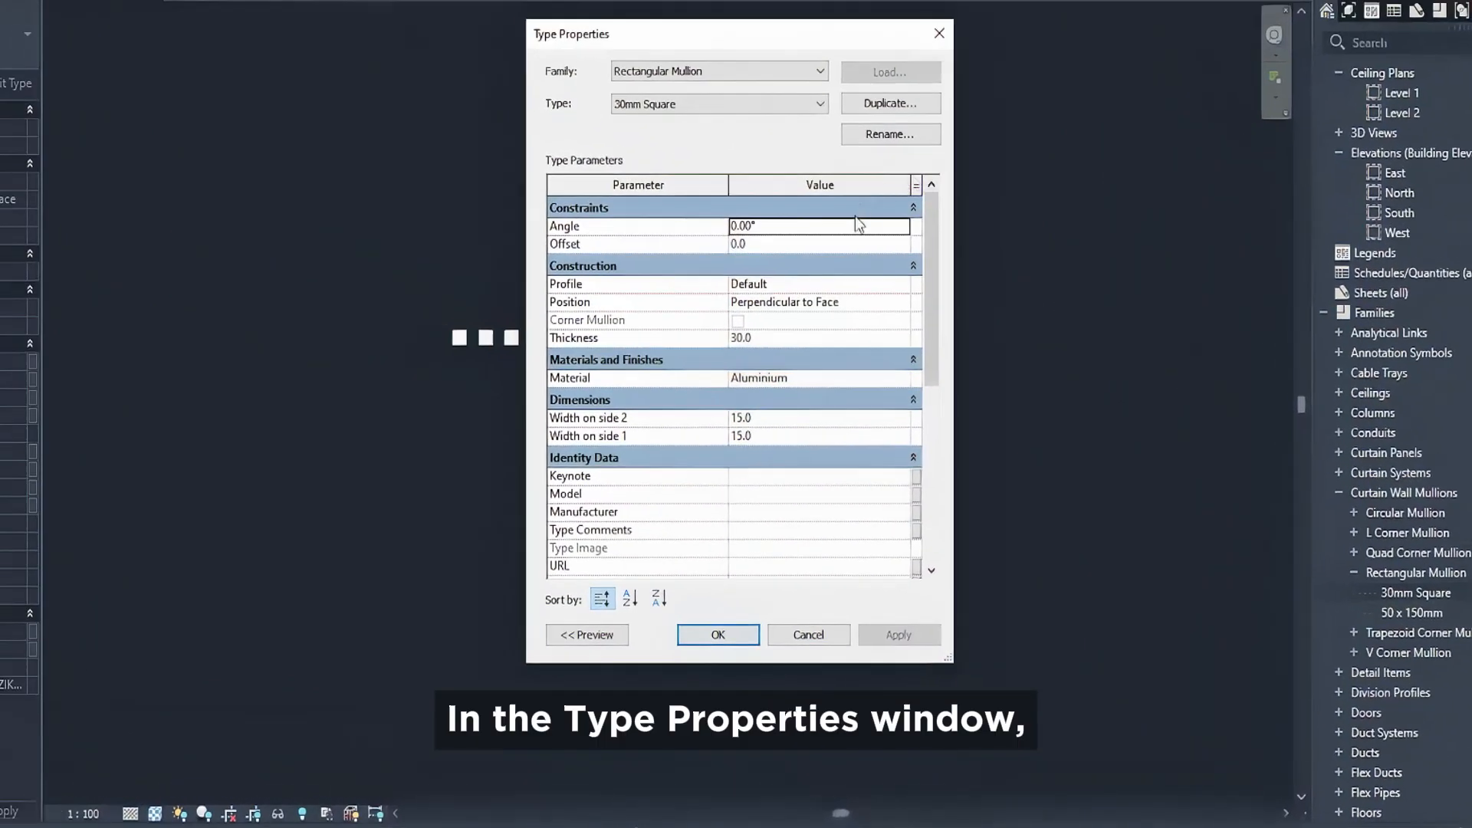
pyautogui.write('15')
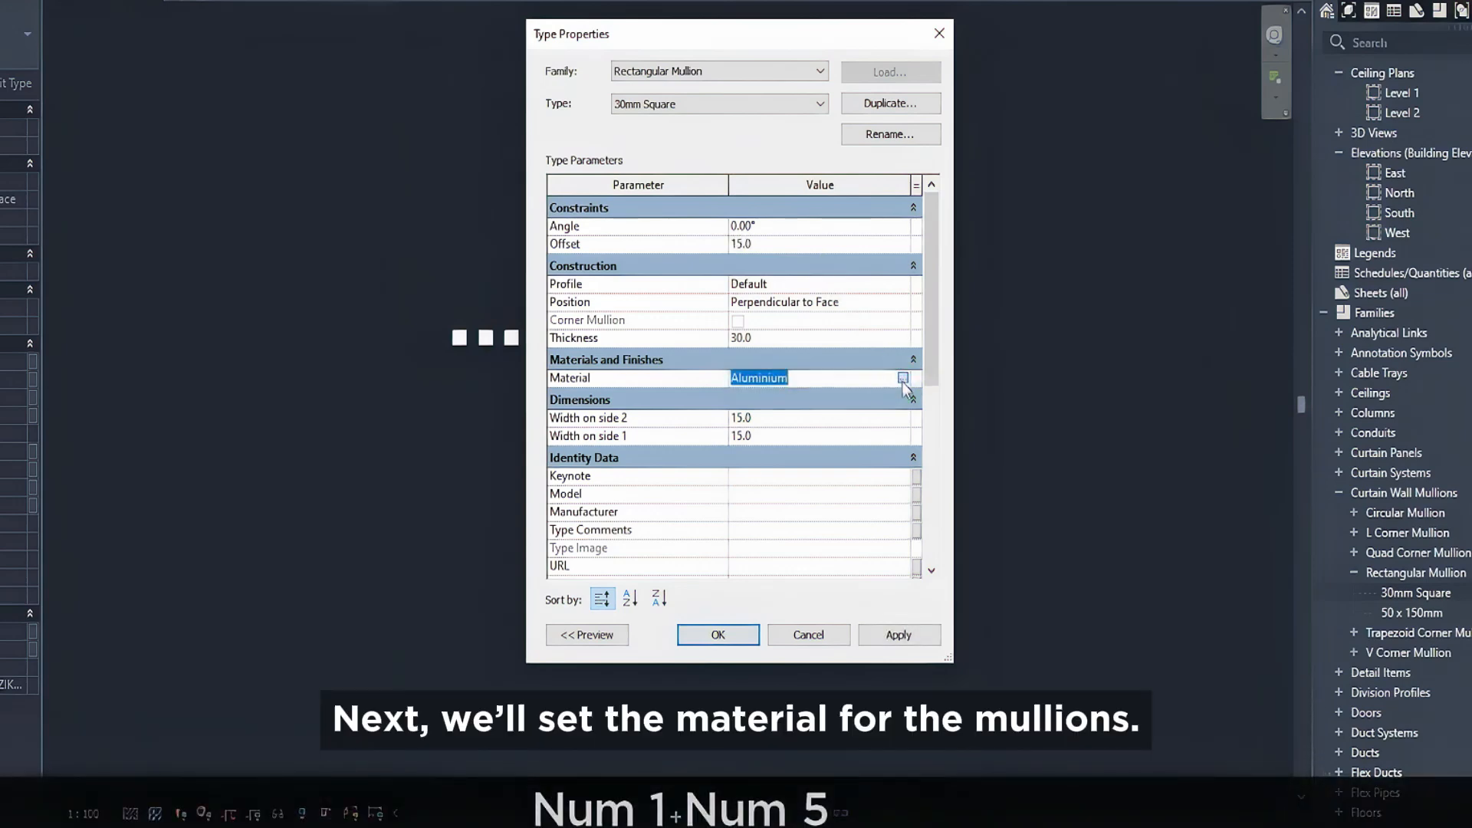
pyautogui.click(903, 378)
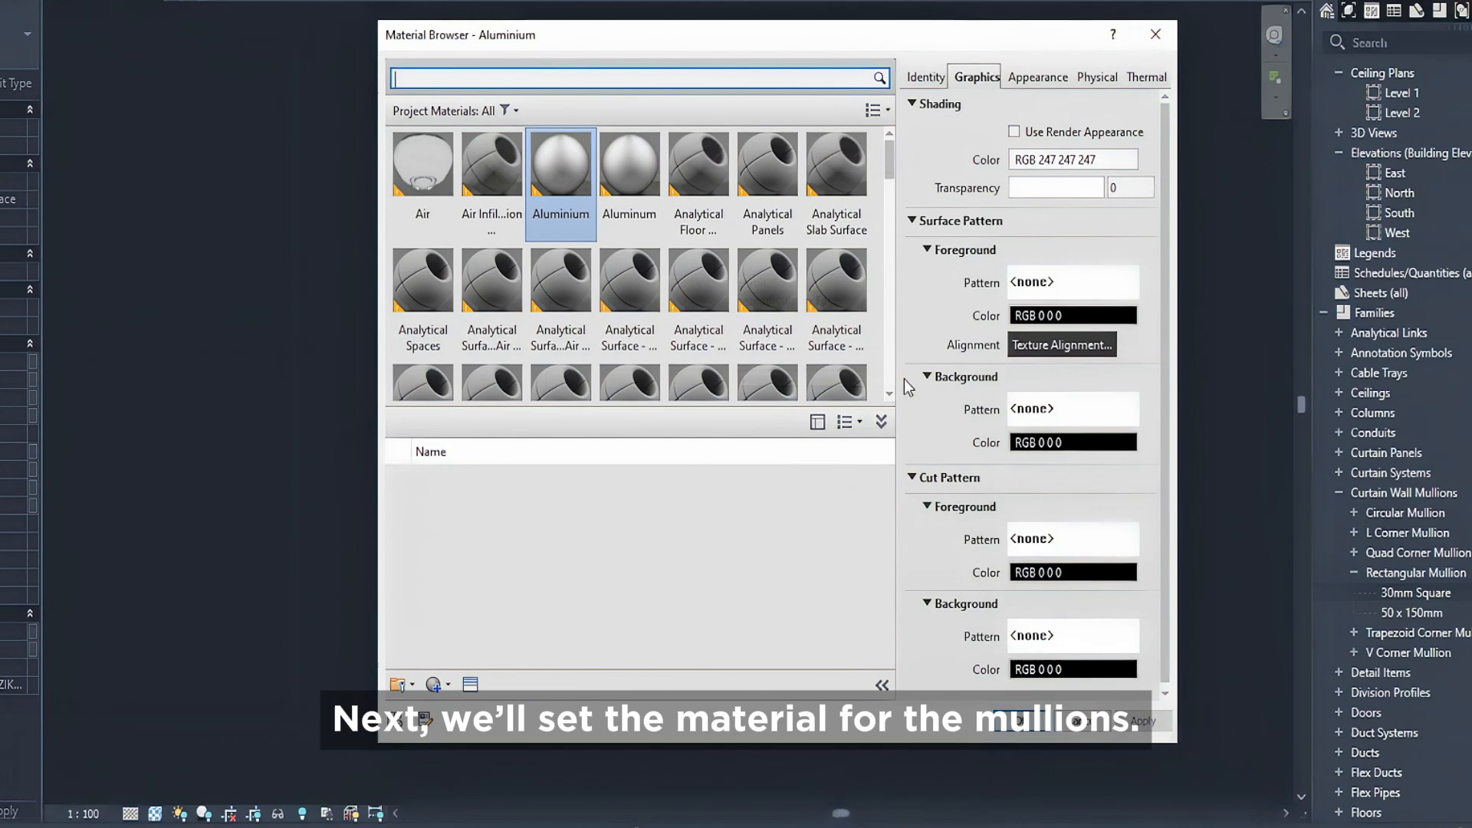
pyautogui.write('wood')
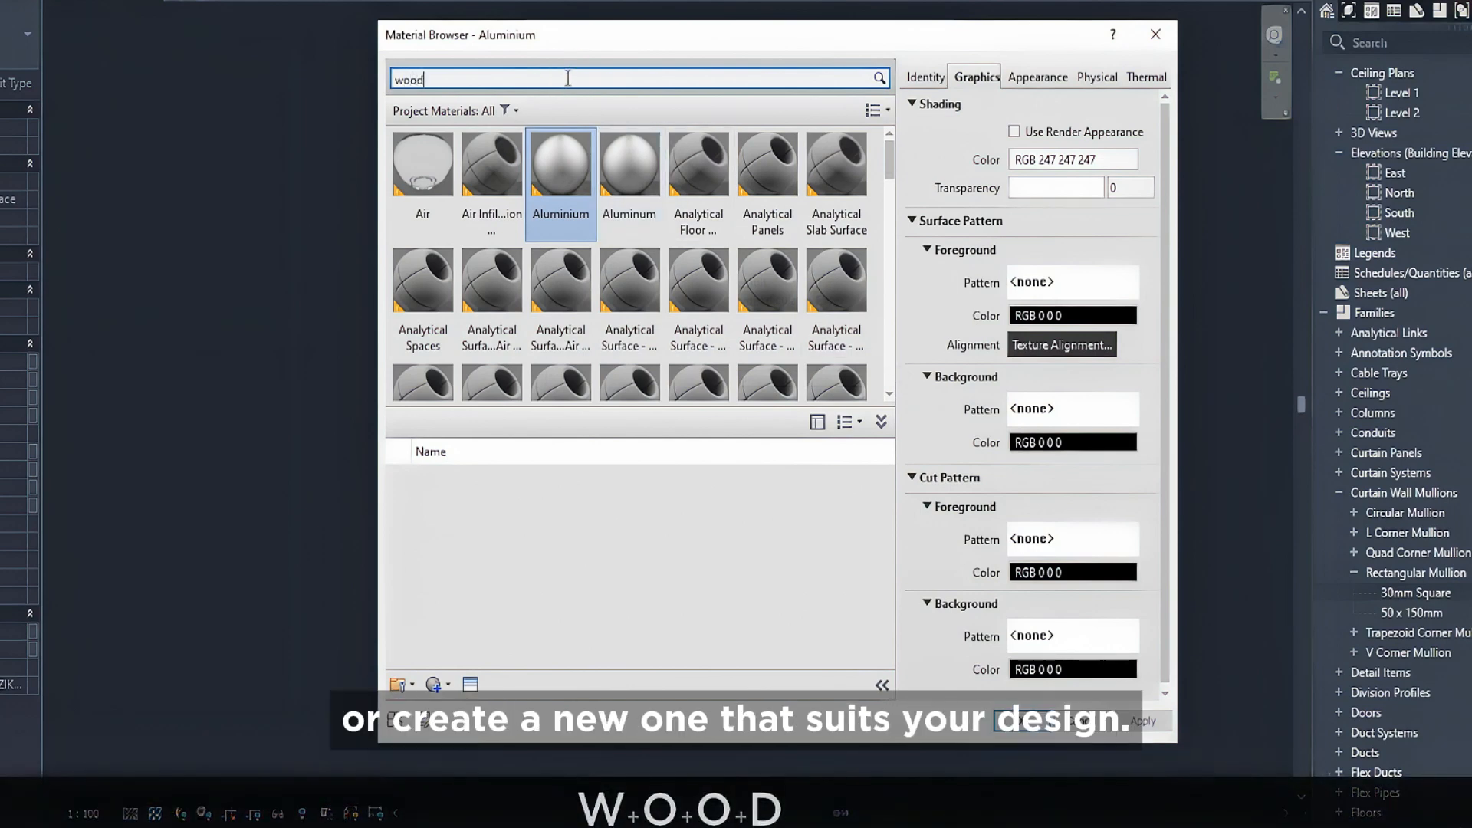
pyautogui.press('Enter')
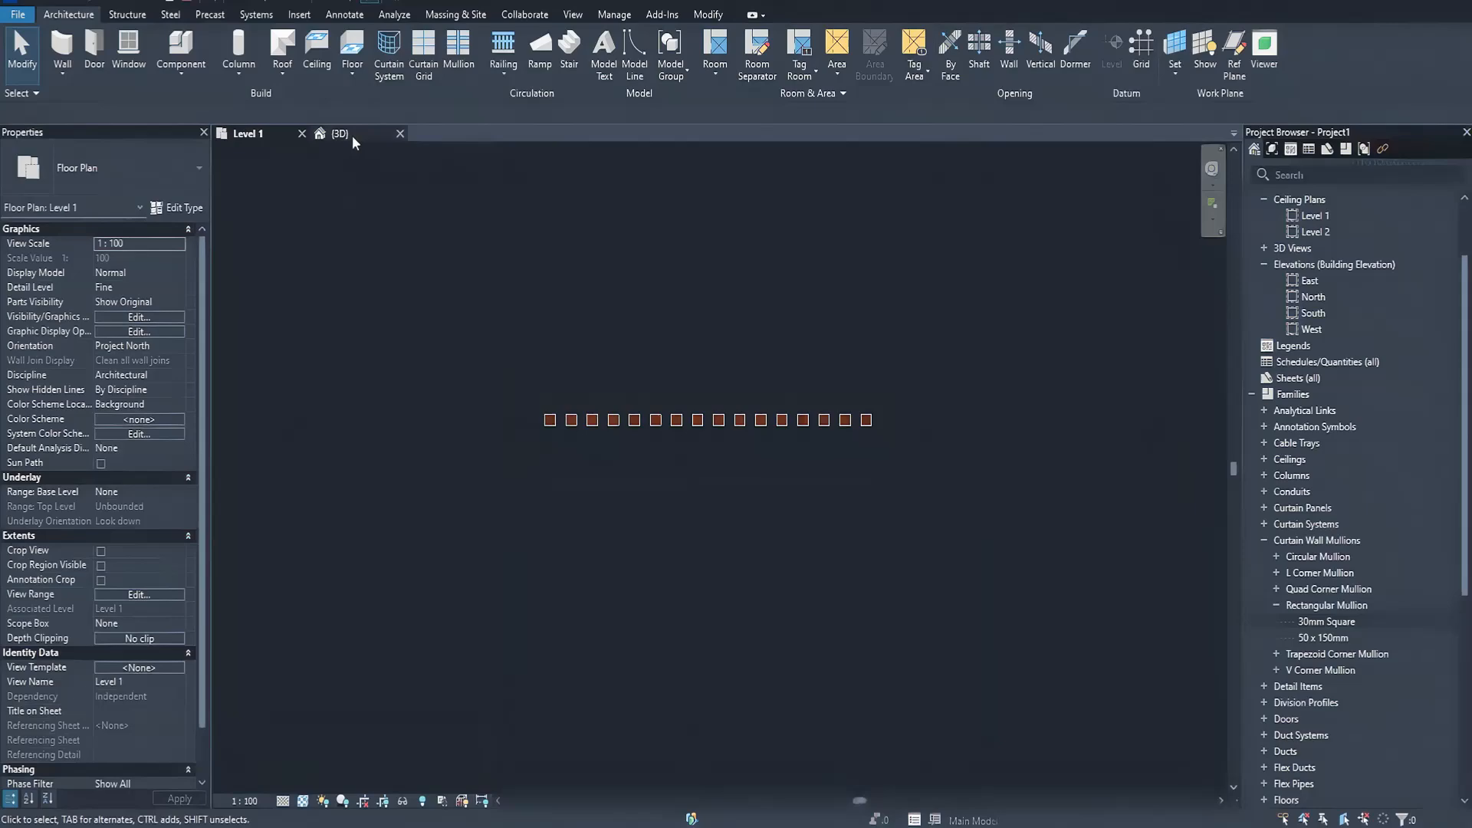
# Check the slat wall in 3D, then return to the Level 1 plan for the curved wall
pyautogui.click(339, 134)
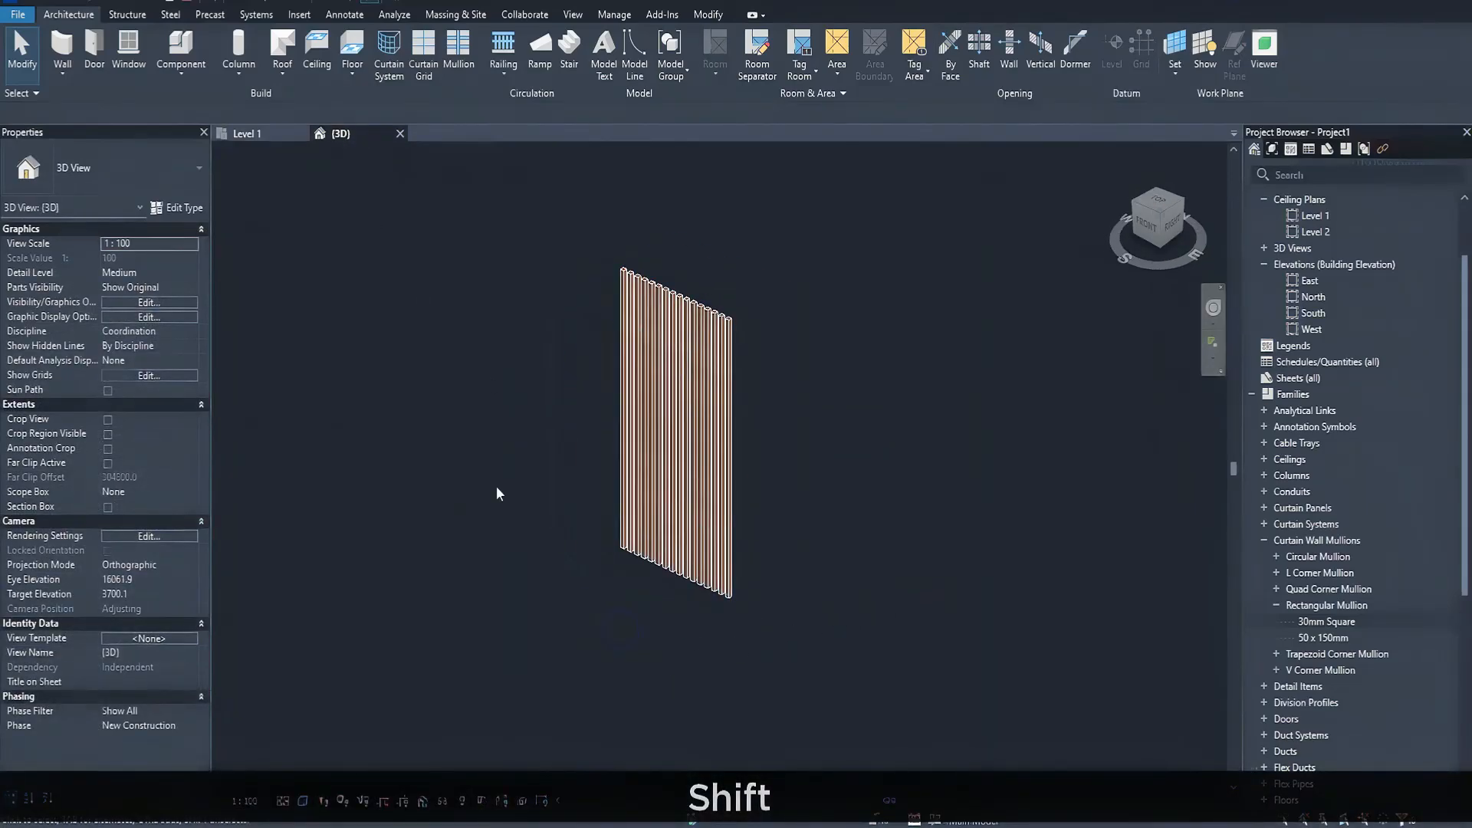
pyautogui.click(61, 48)
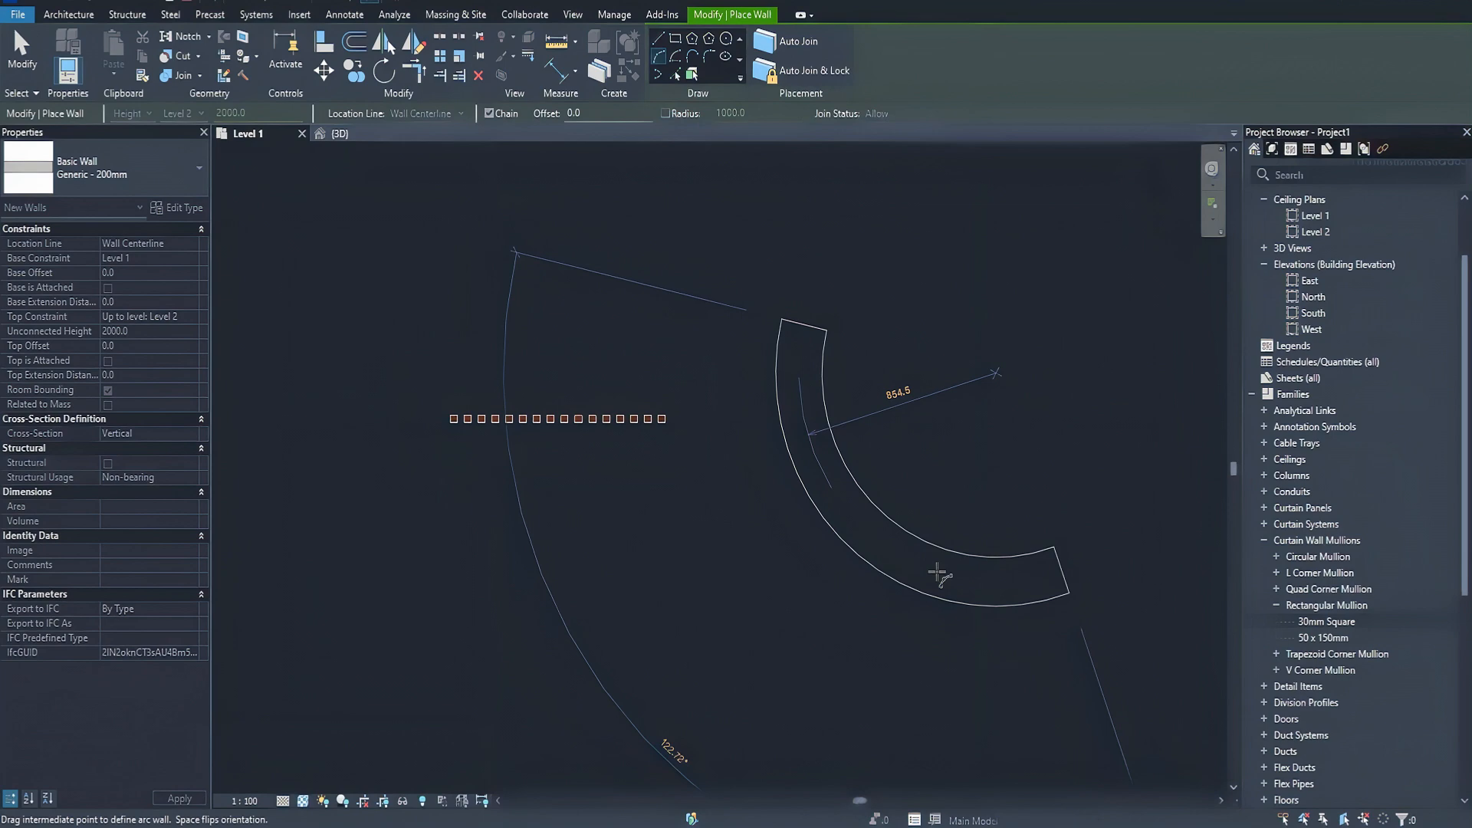
# Place a Wood Slat curtain wall along the curved wall's outer face and view both slat walls in 3D
pyautogui.press('Escape')
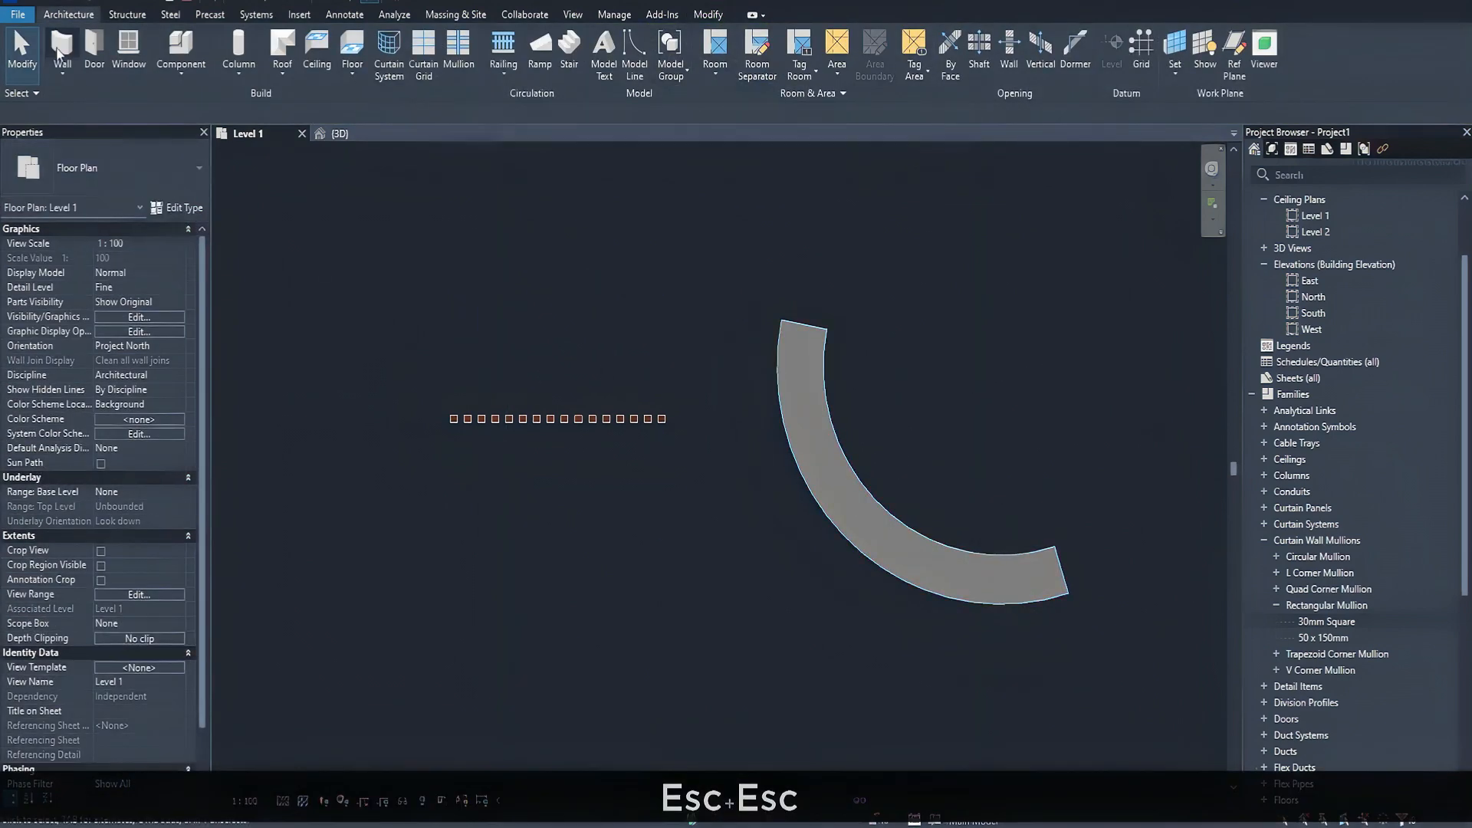
pyautogui.click(64, 45)
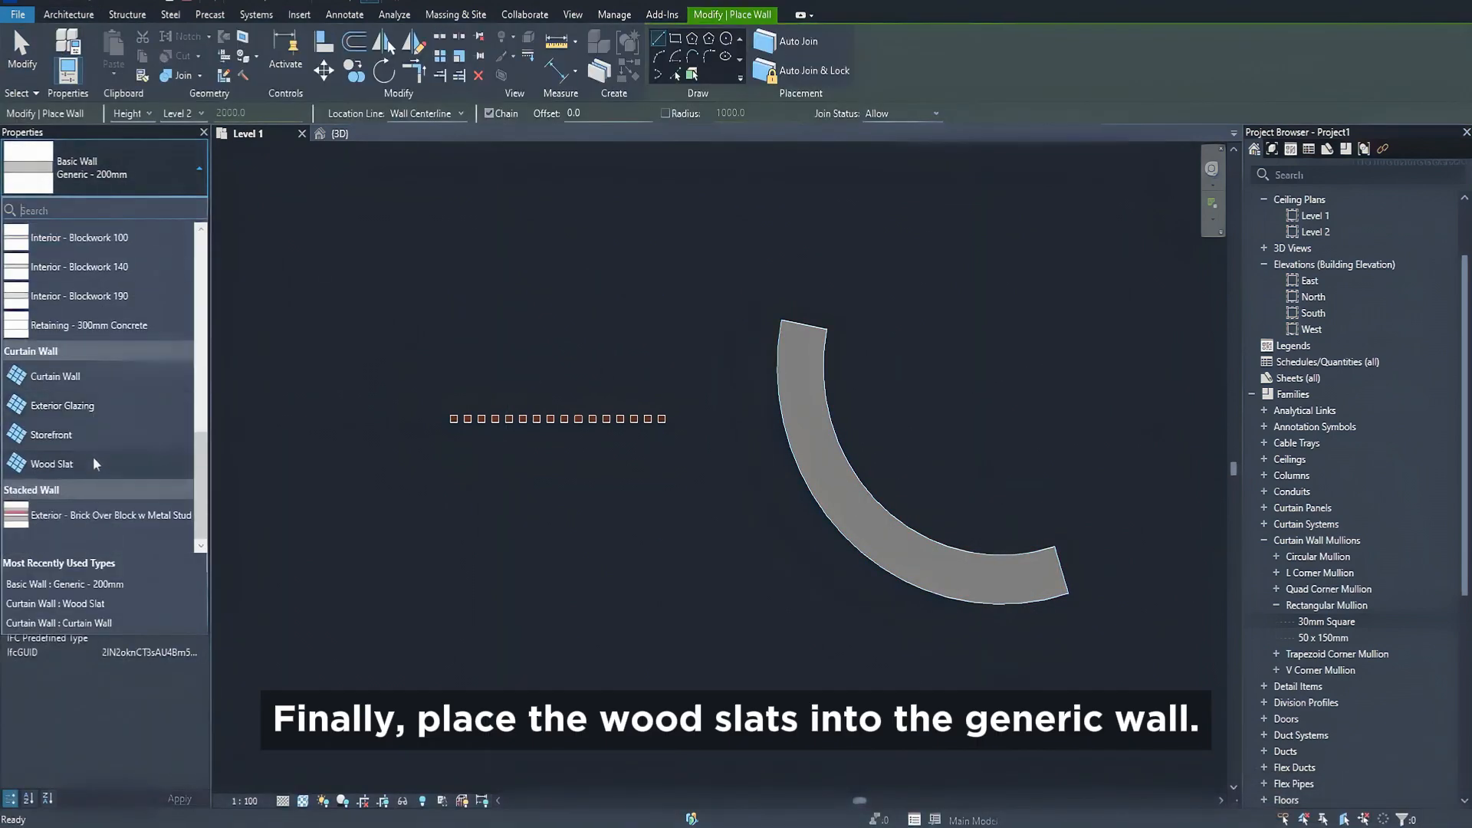
pyautogui.click(47, 464)
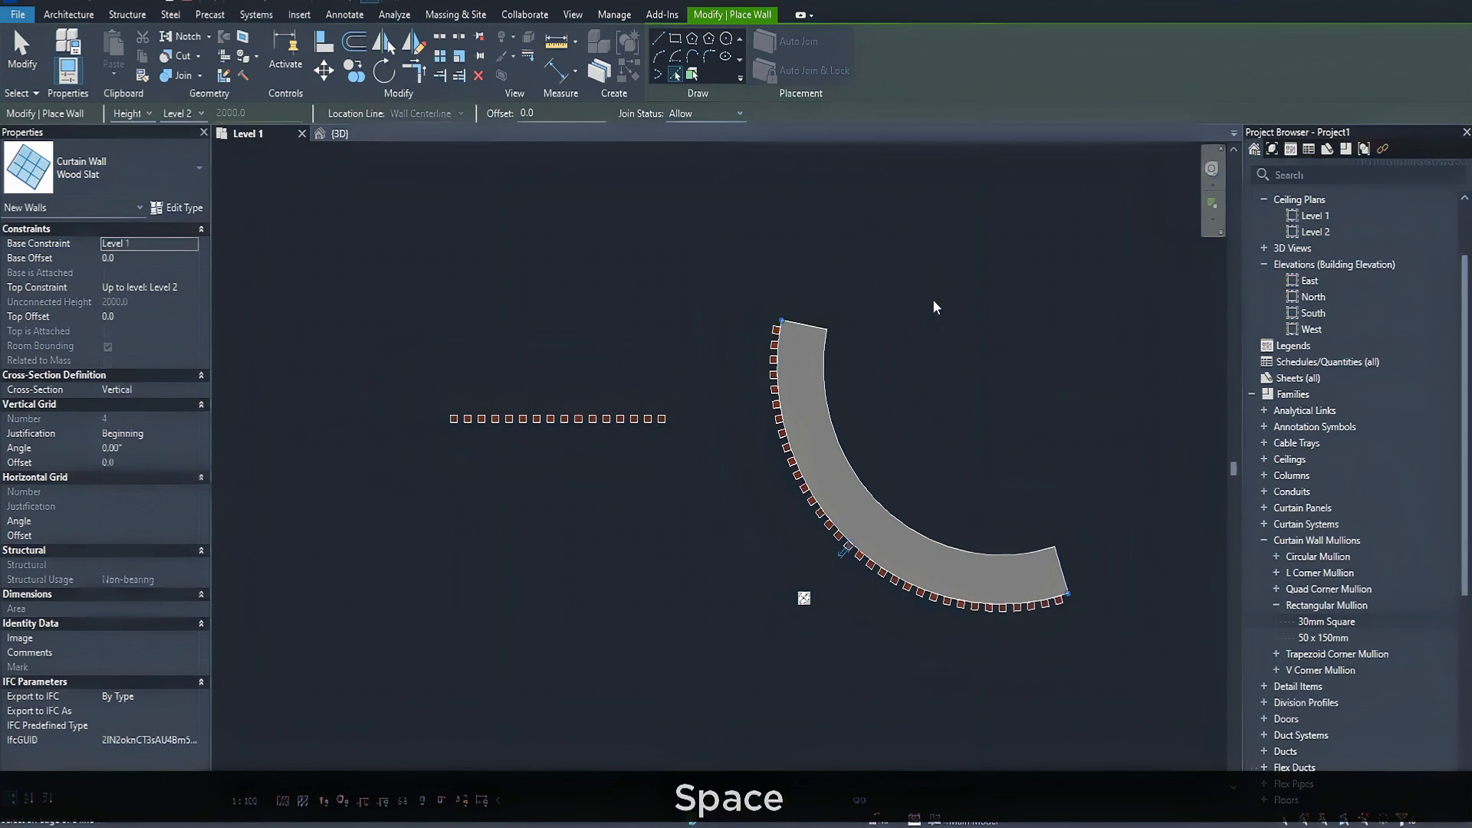
pyautogui.press('Escape')
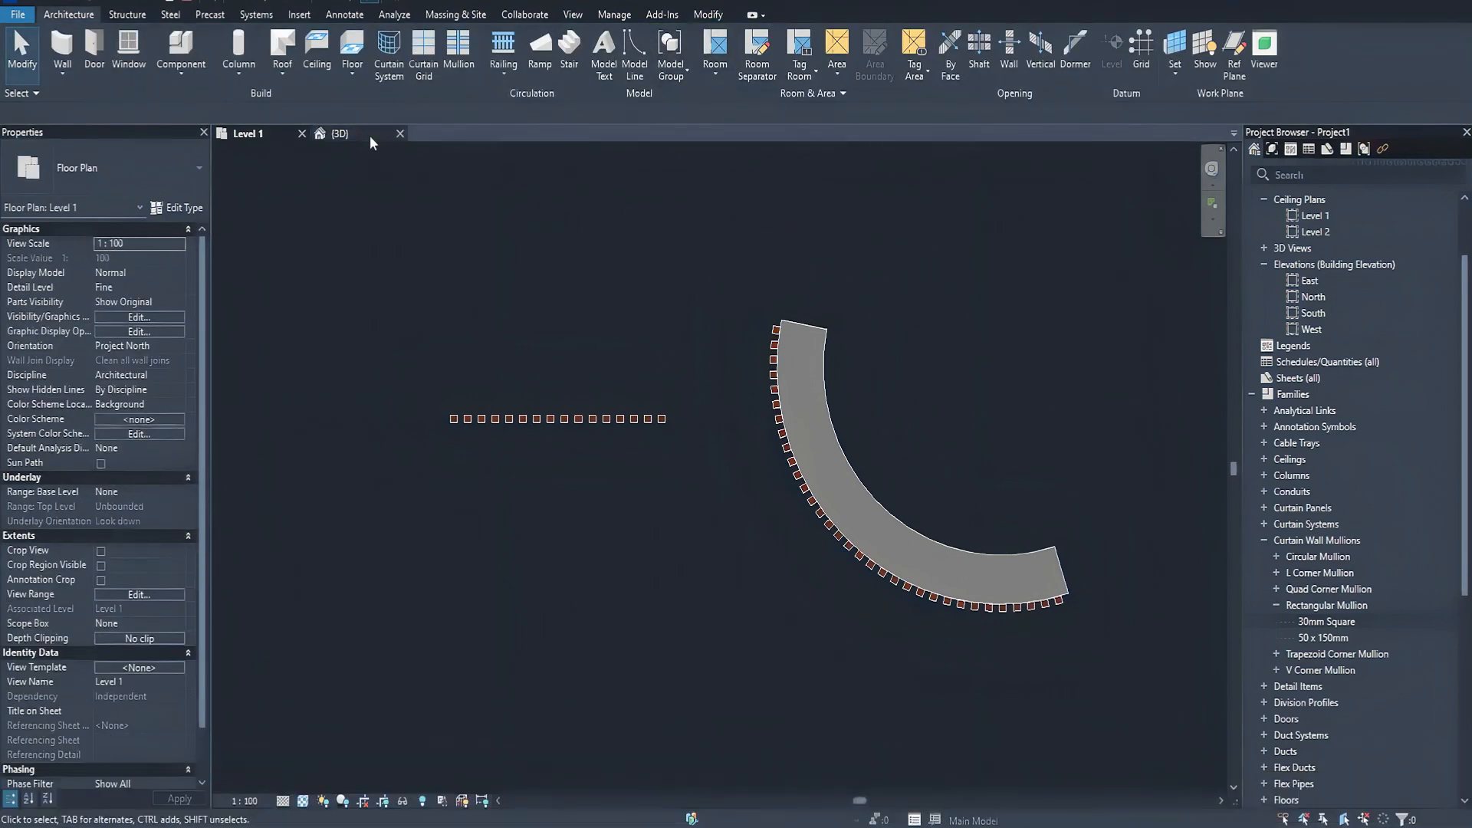
pyautogui.click(340, 133)
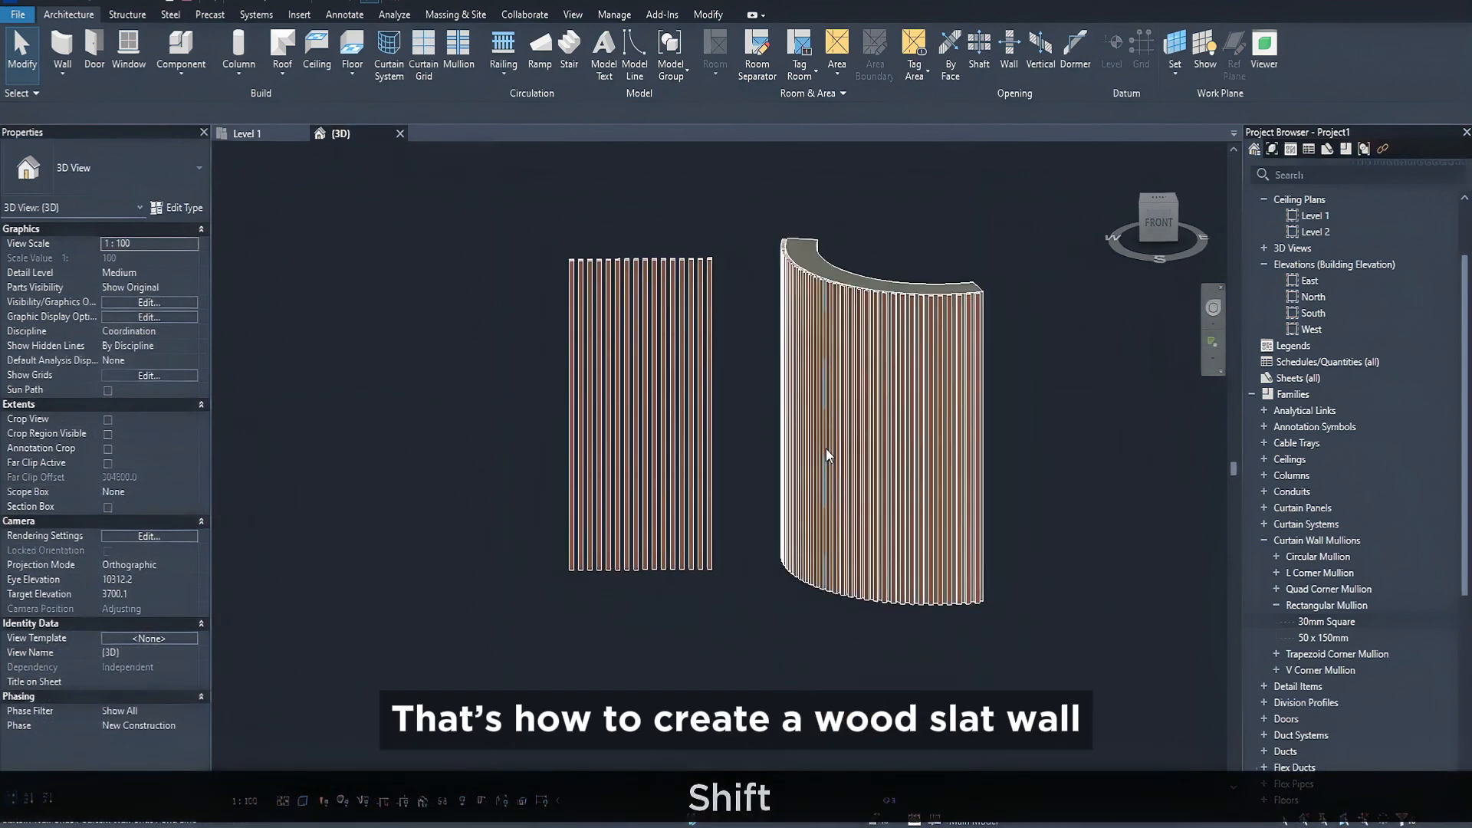